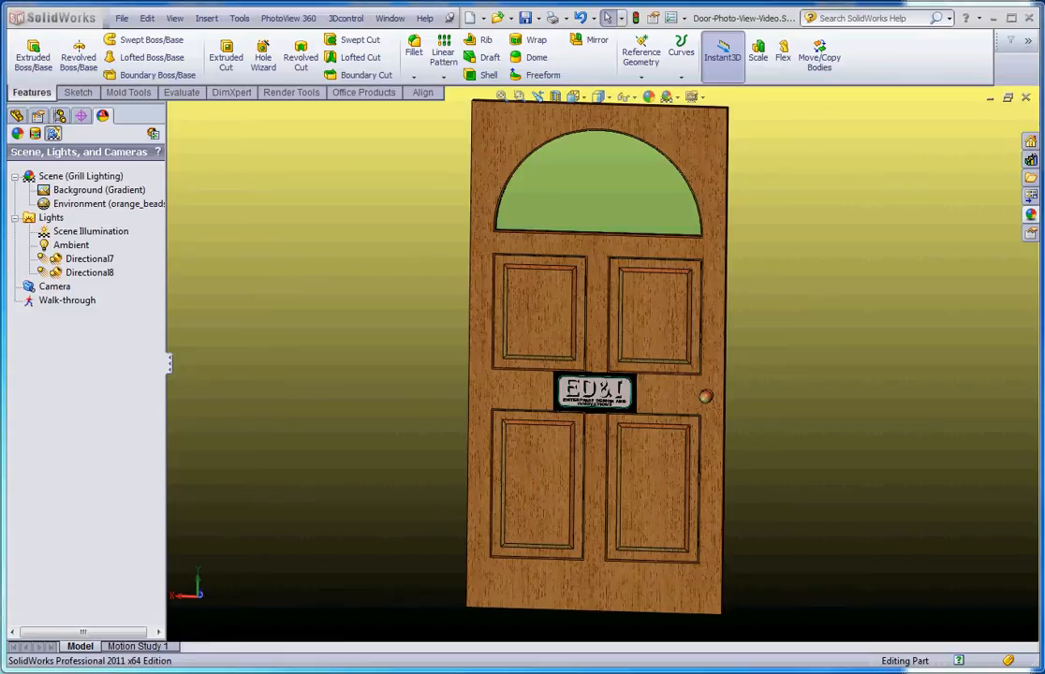
# Step: Show the Add Directional/Spot/Point Light options from the scene's Lights folder
pyautogui.click(51, 217)
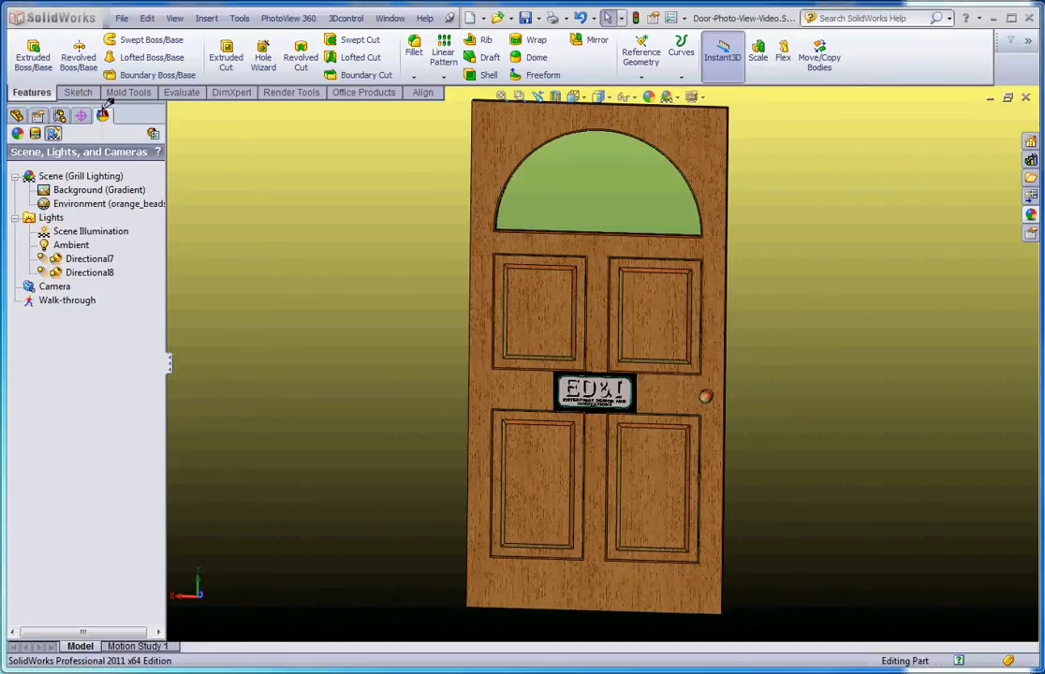
pyautogui.click(50, 217)
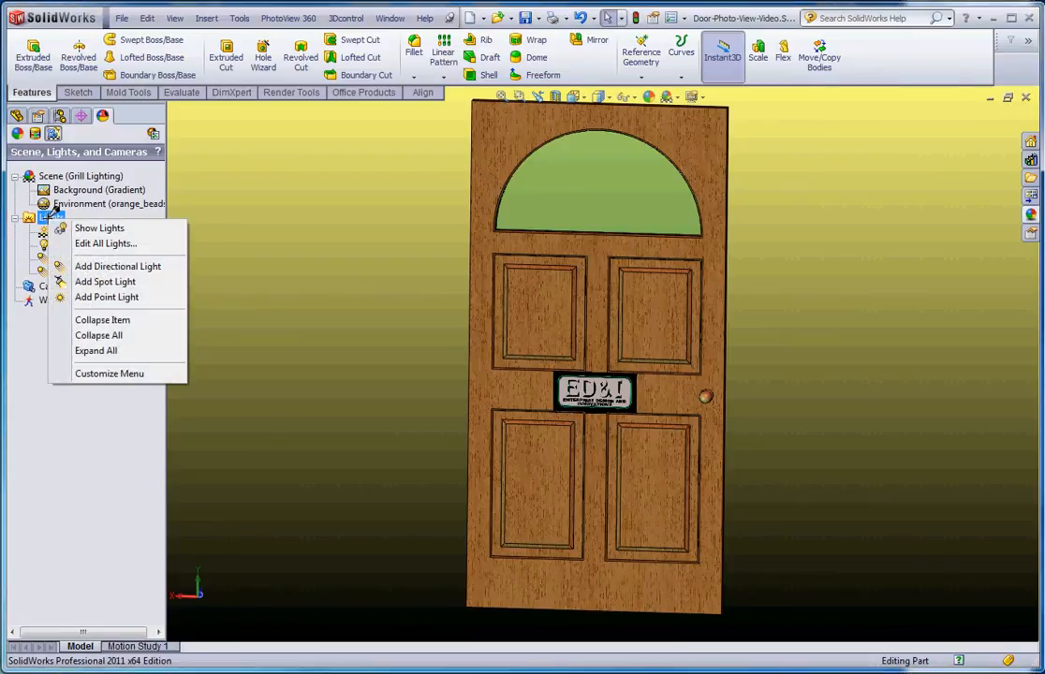
pyautogui.moveTo(118, 265)
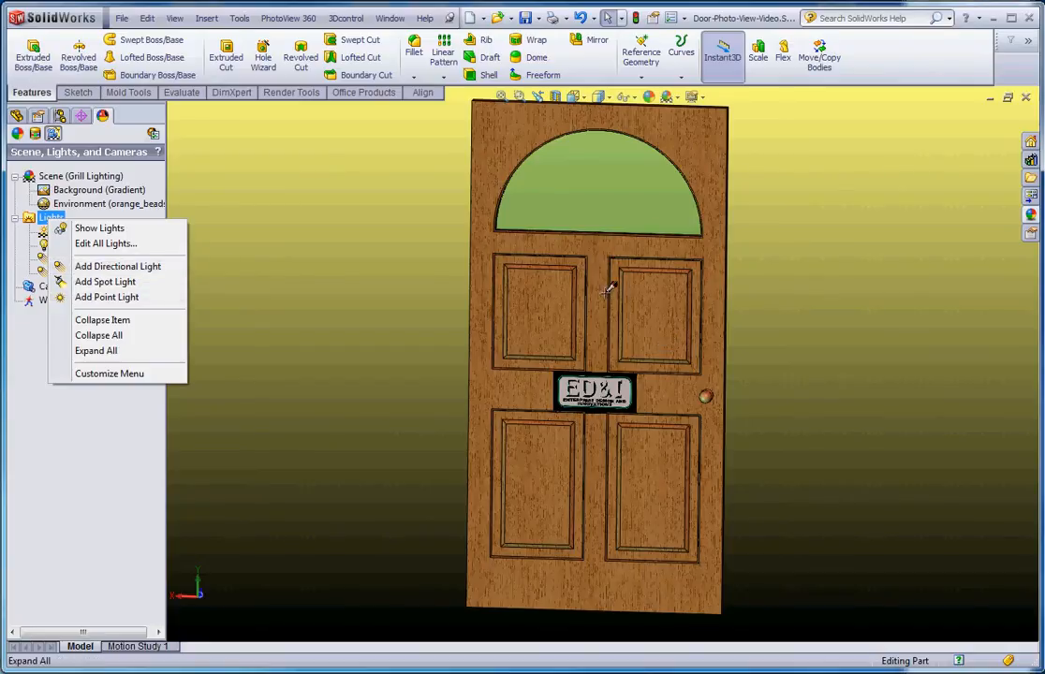
pyautogui.moveTo(110, 252)
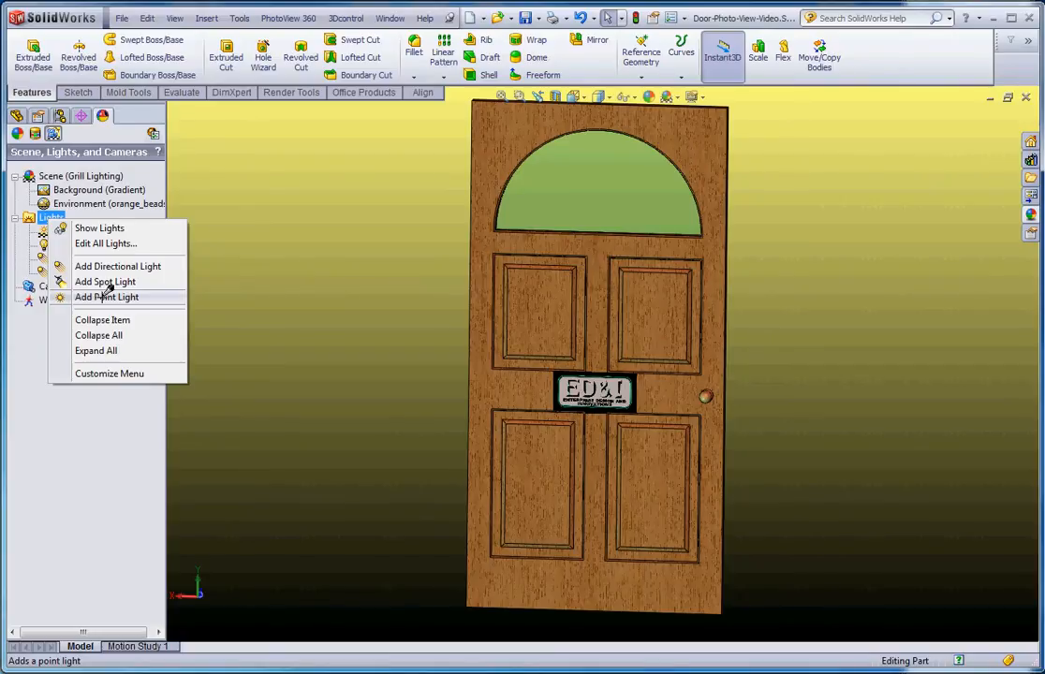
pyautogui.moveTo(105, 280)
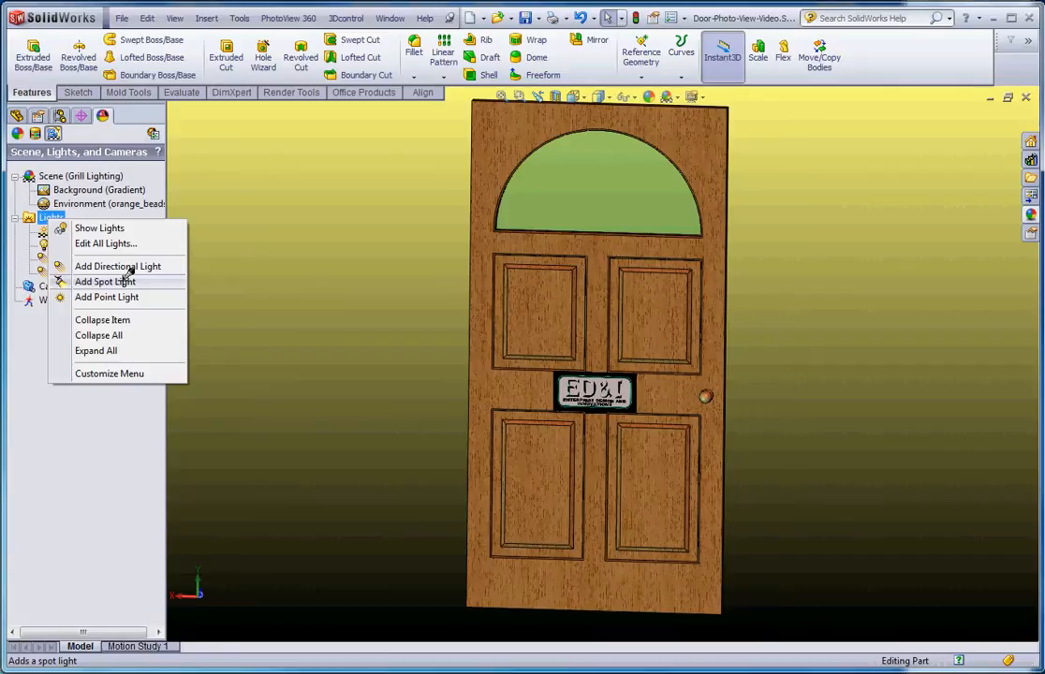
pyautogui.moveTo(103, 272)
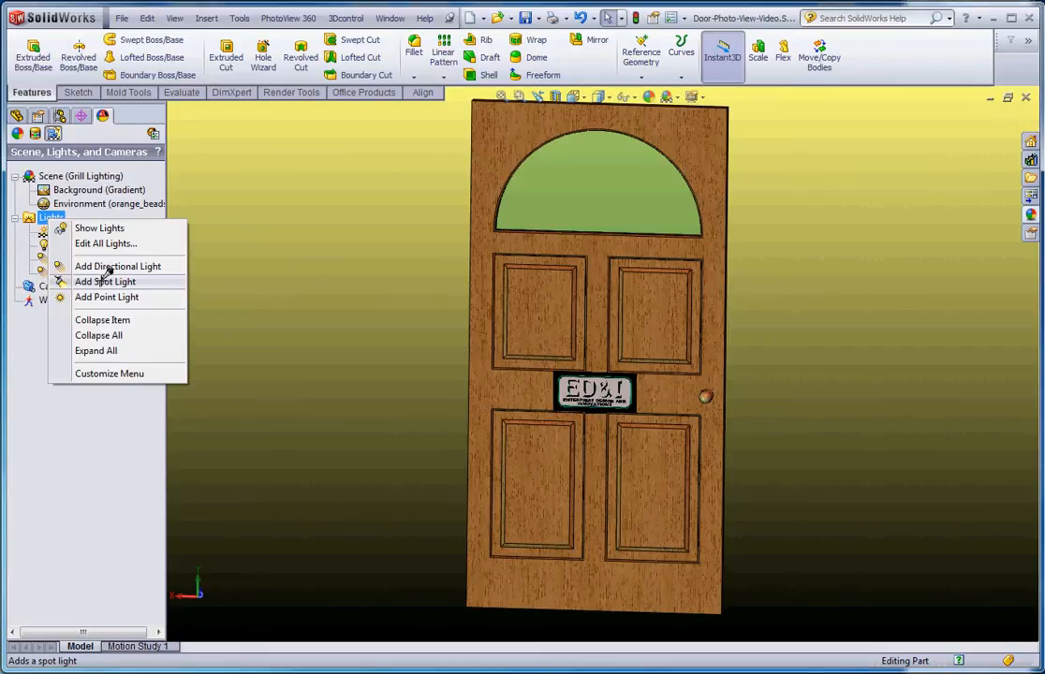
# Step: Add a spot light aimed at the door's logo plaque and accept it
pyautogui.click(105, 281)
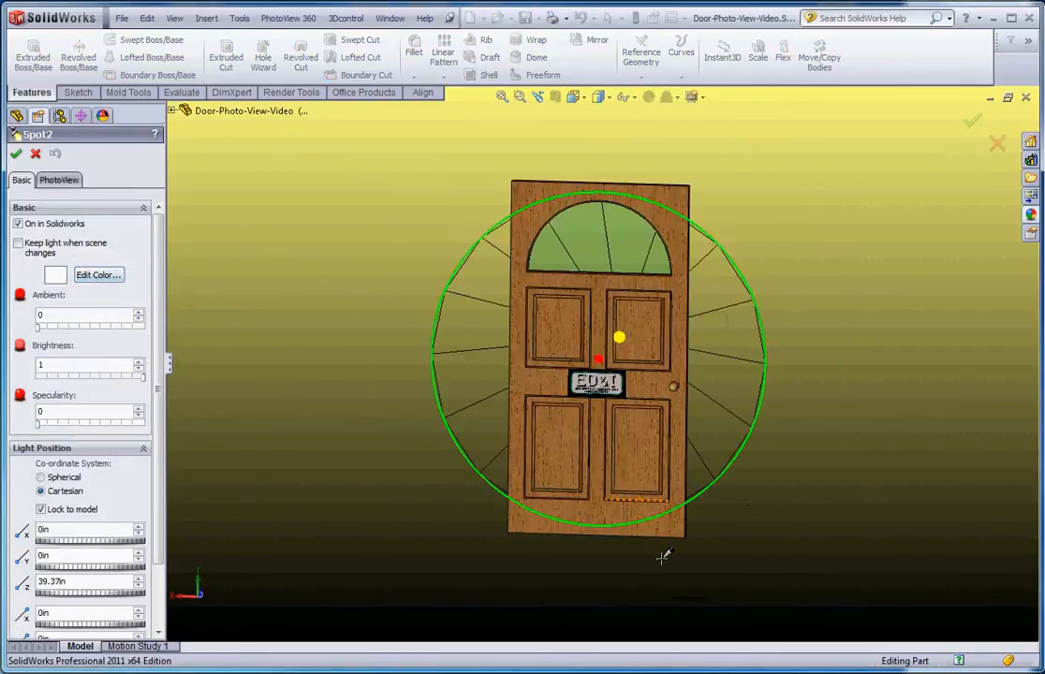
pyautogui.scroll(-3)
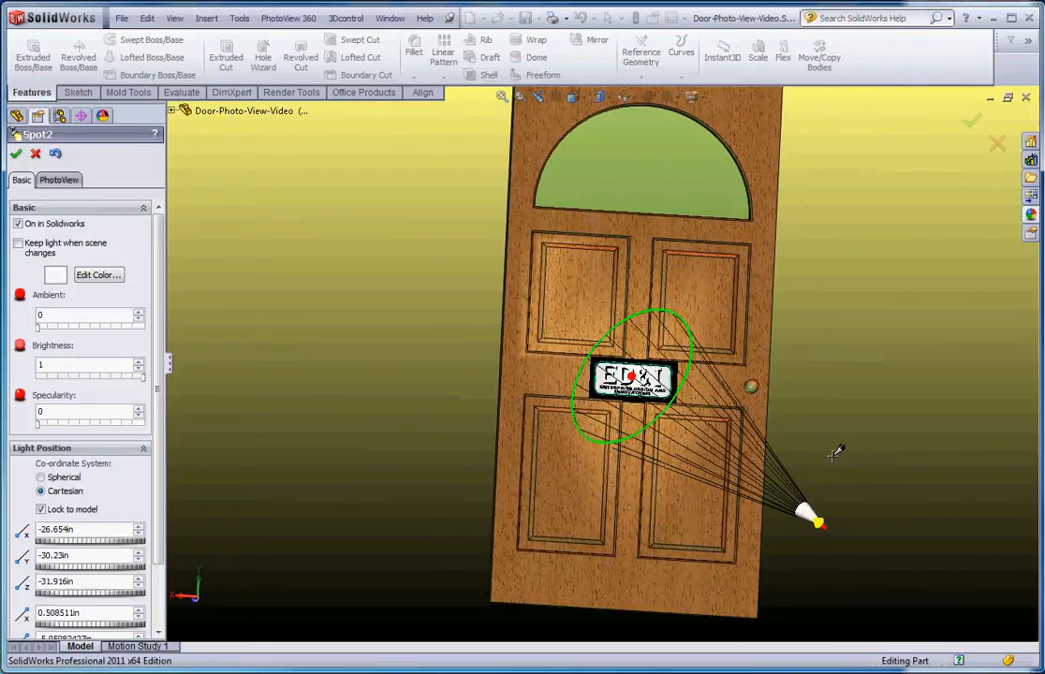
pyautogui.click(15, 154)
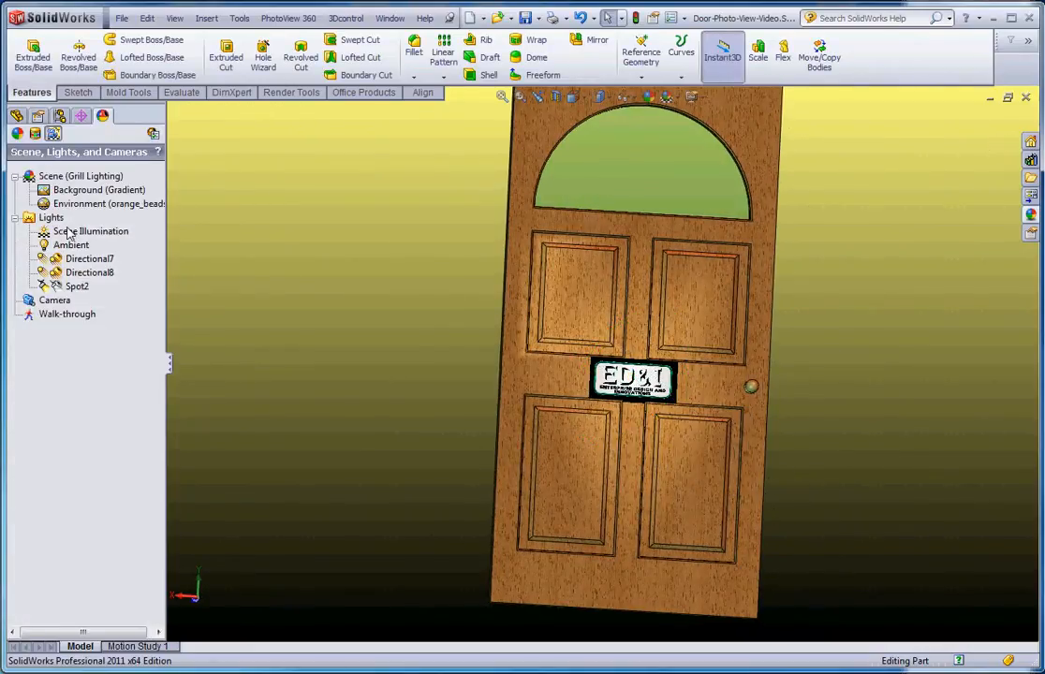
# Step: Show the light glyphs via Directional7's Show Lights and rotate the door to inspect them
pyautogui.rightClick(50, 217)
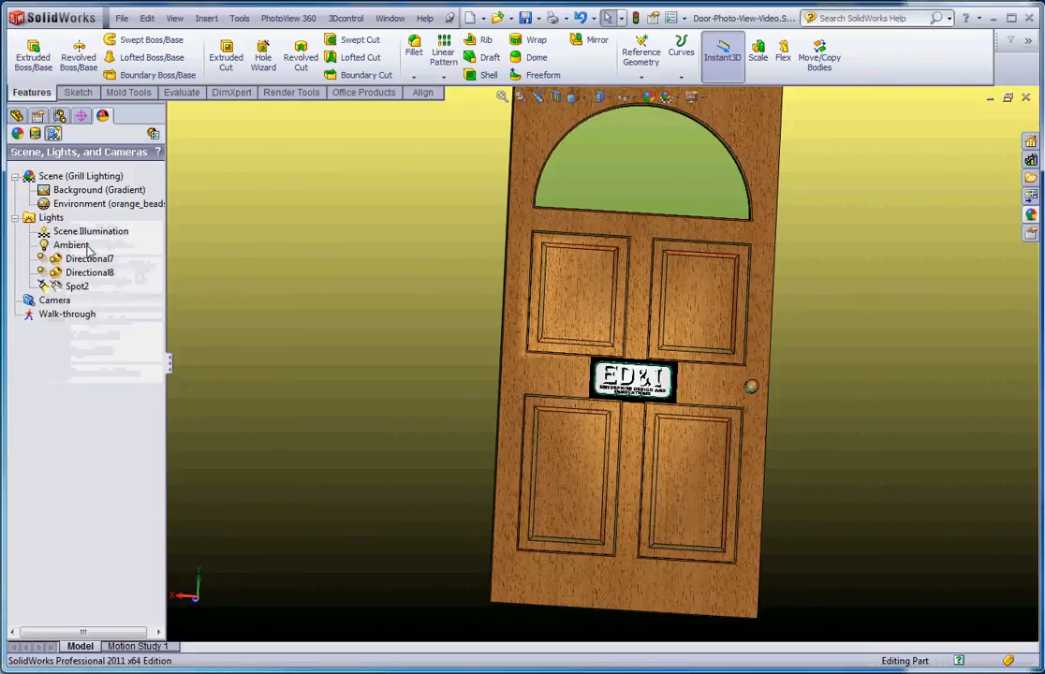
pyautogui.rightClick(90, 259)
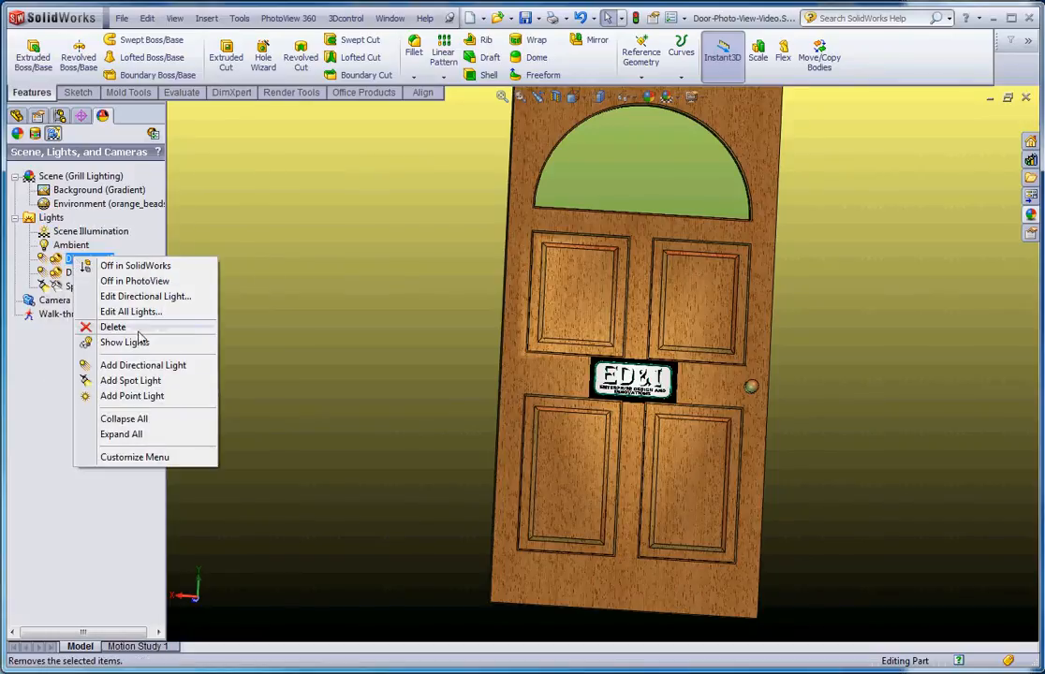
pyautogui.click(124, 341)
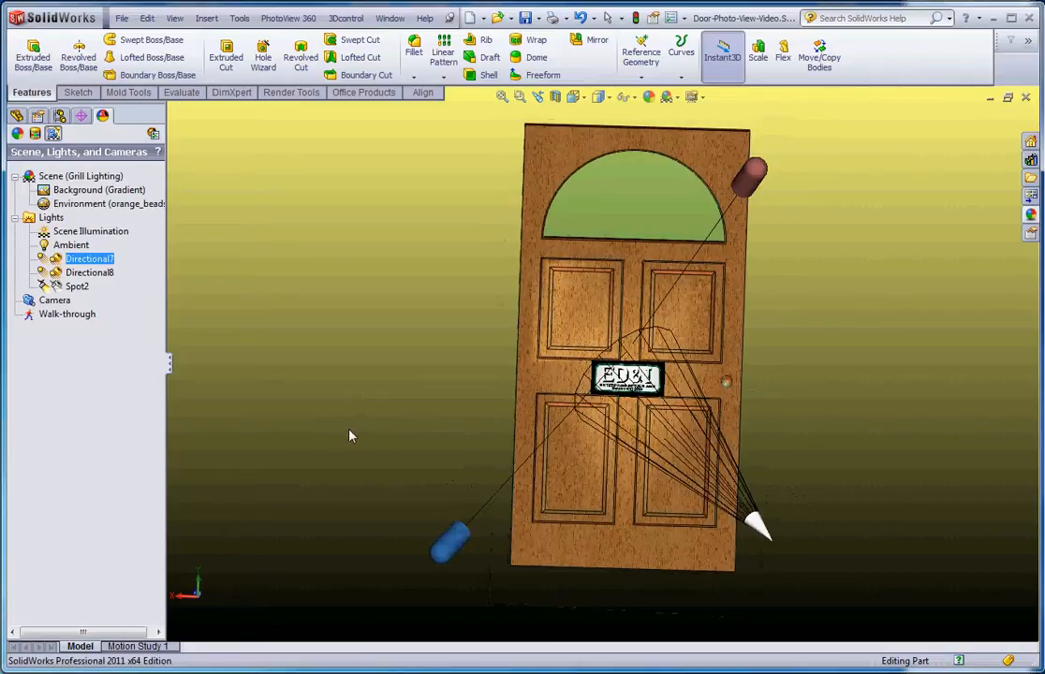
pyautogui.moveTo(352, 434); pyautogui.dragTo(251, 495)
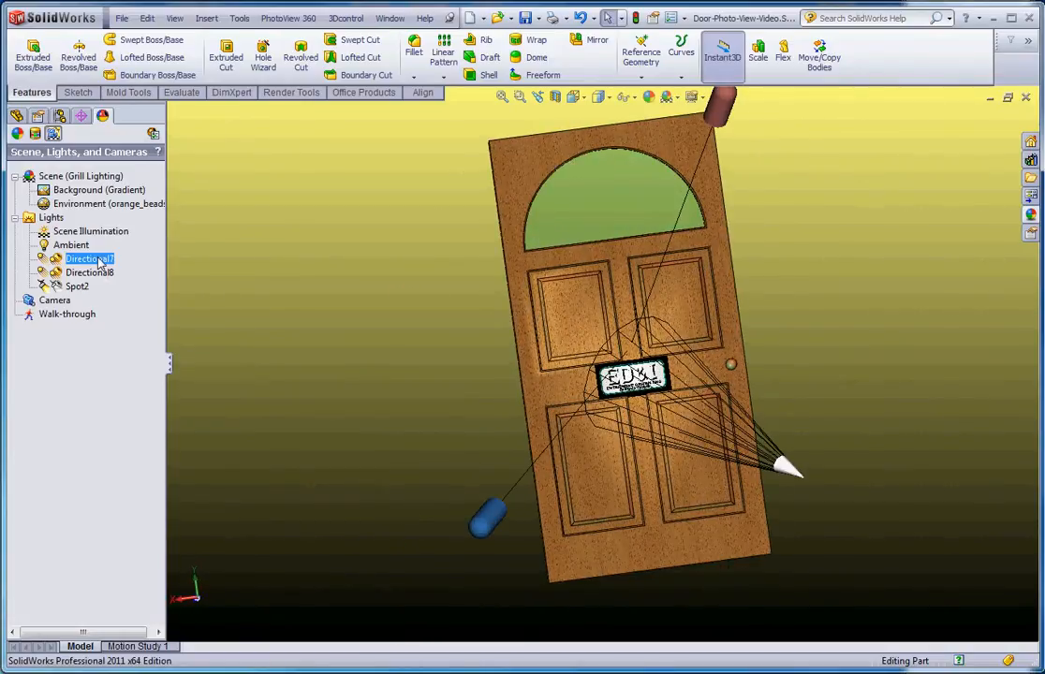
pyautogui.rightClick(84, 259)
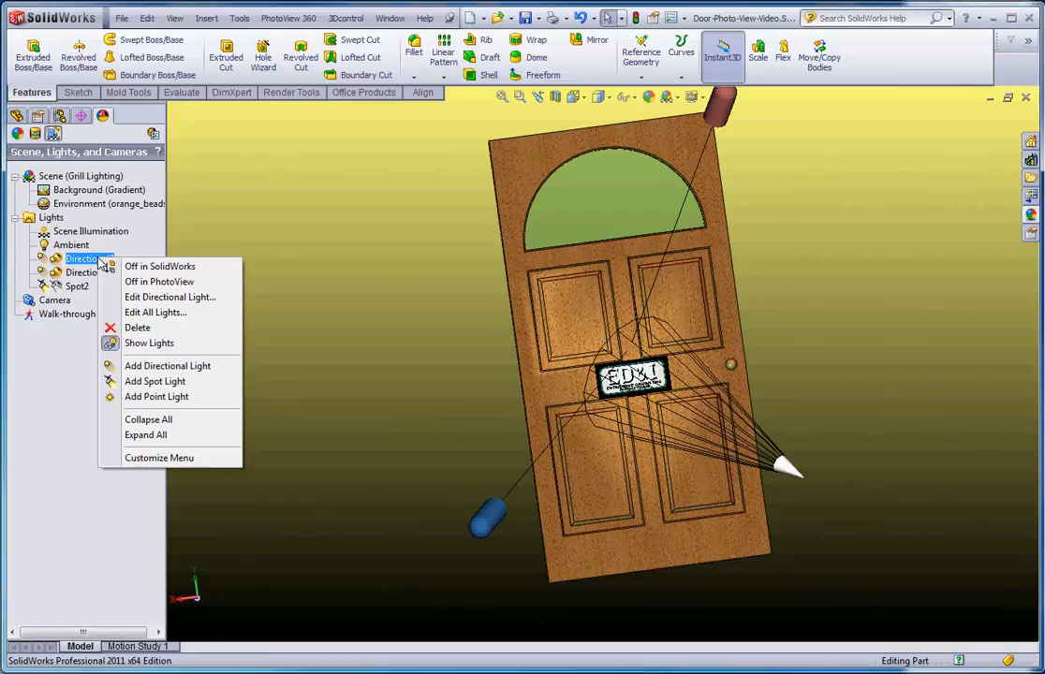
pyautogui.click(171, 296)
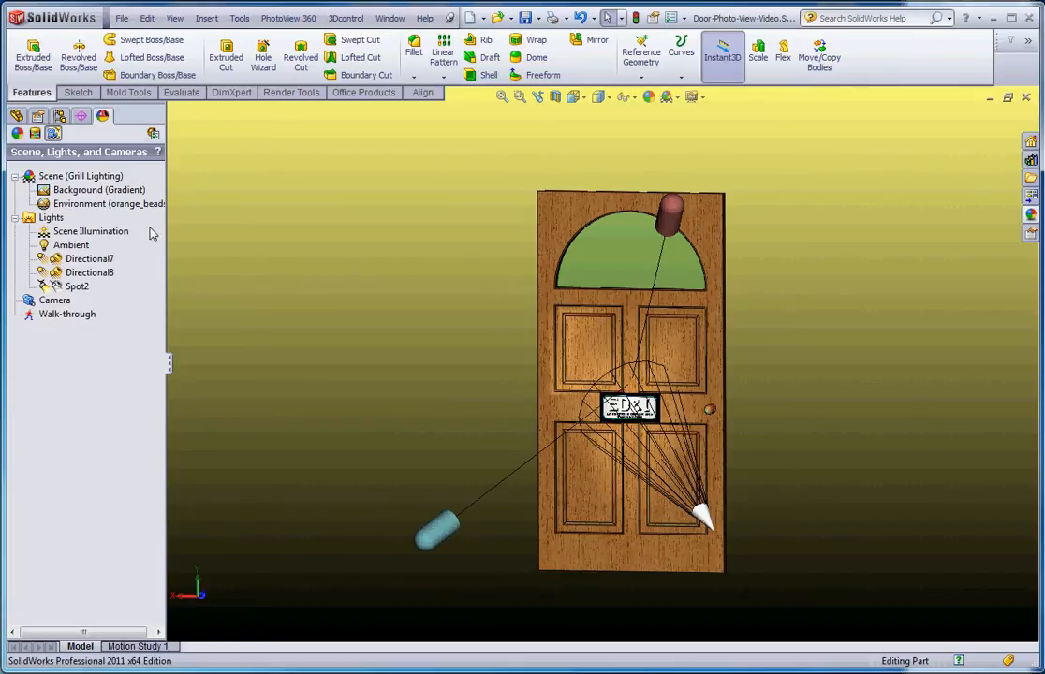
pyautogui.moveTo(41, 266)
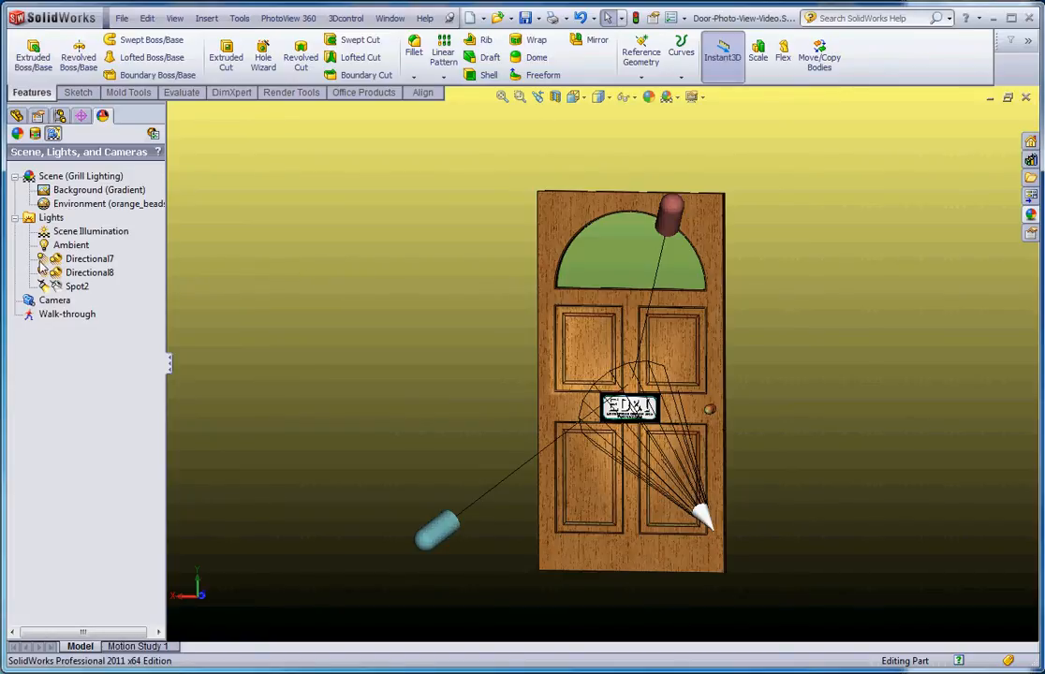
pyautogui.moveTo(75, 266)
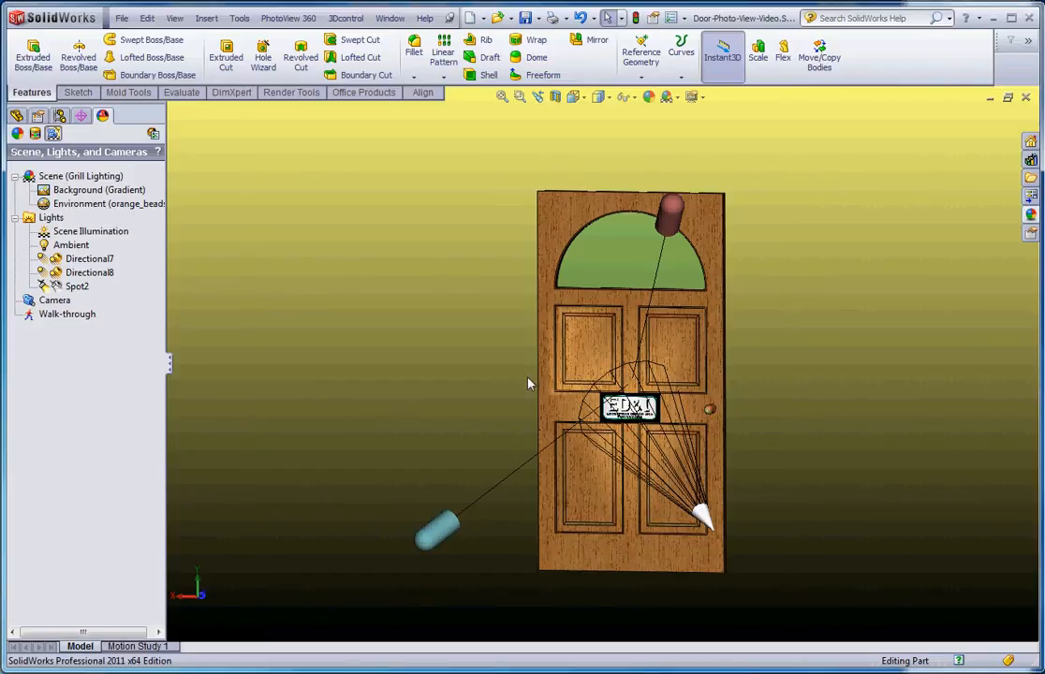
pyautogui.moveTo(708, 423)
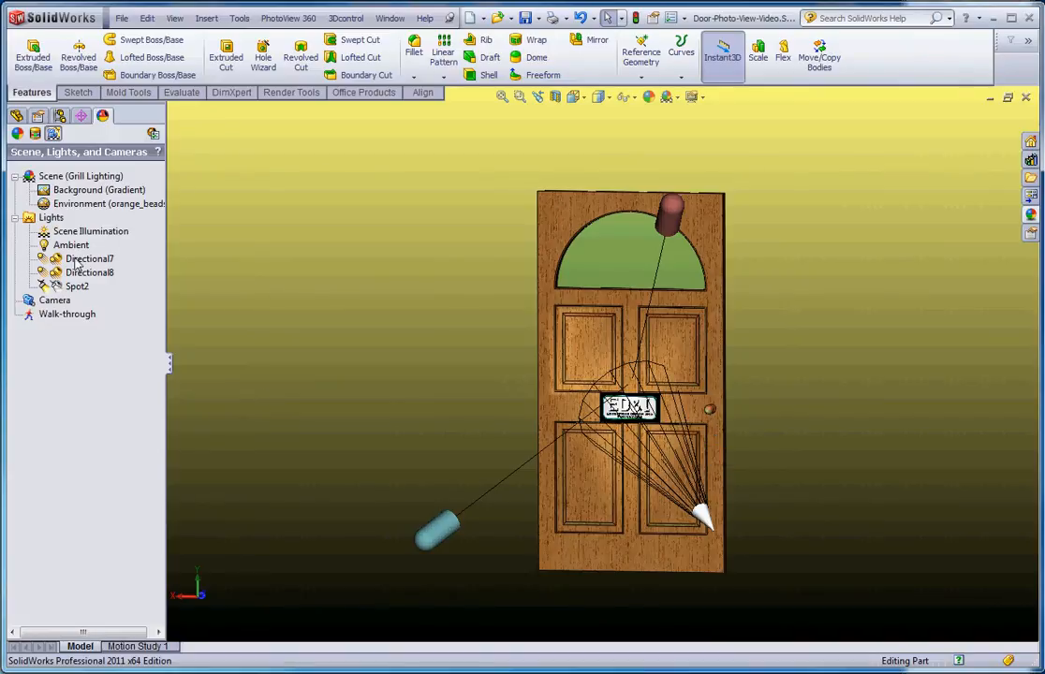
pyautogui.rightClick(89, 258)
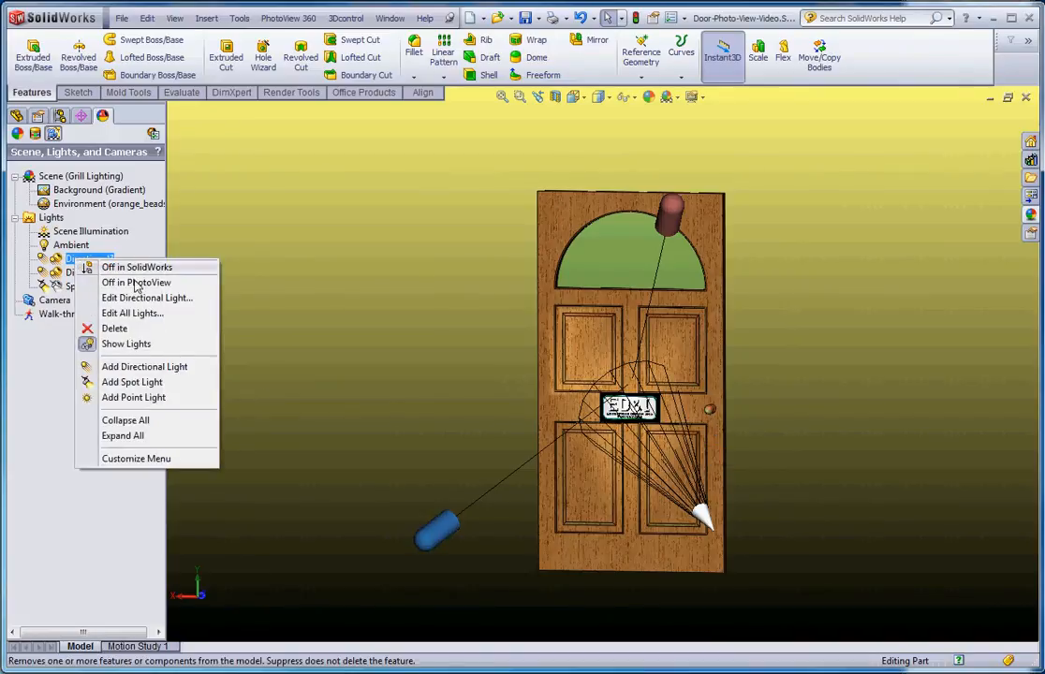
pyautogui.moveTo(138, 271)
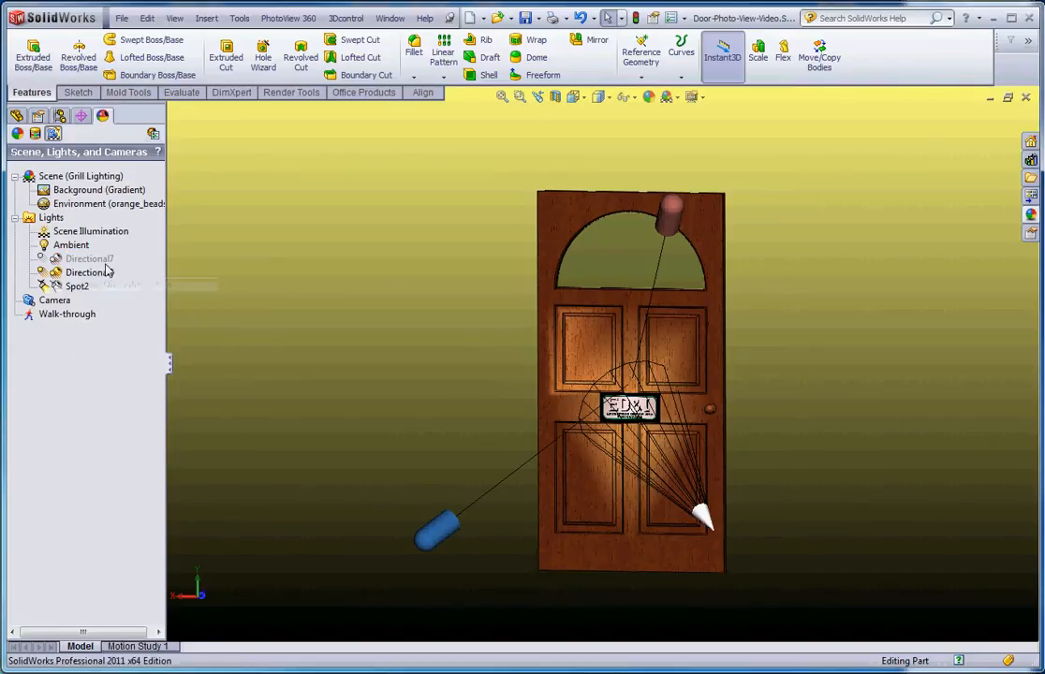
pyautogui.click(89, 273)
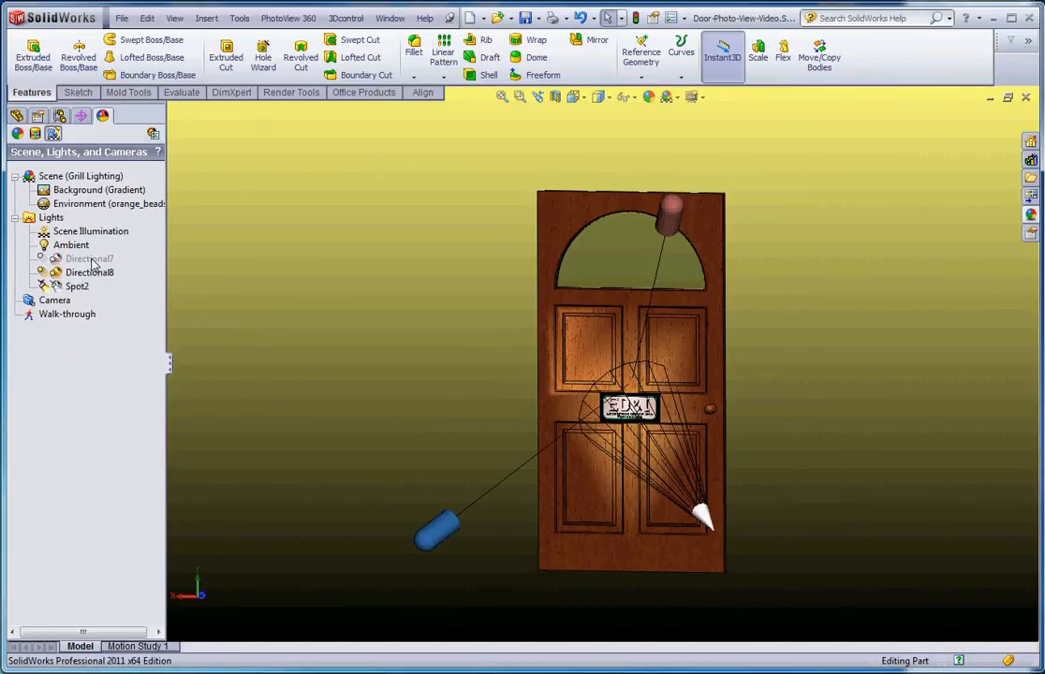
pyautogui.rightClick(90, 258)
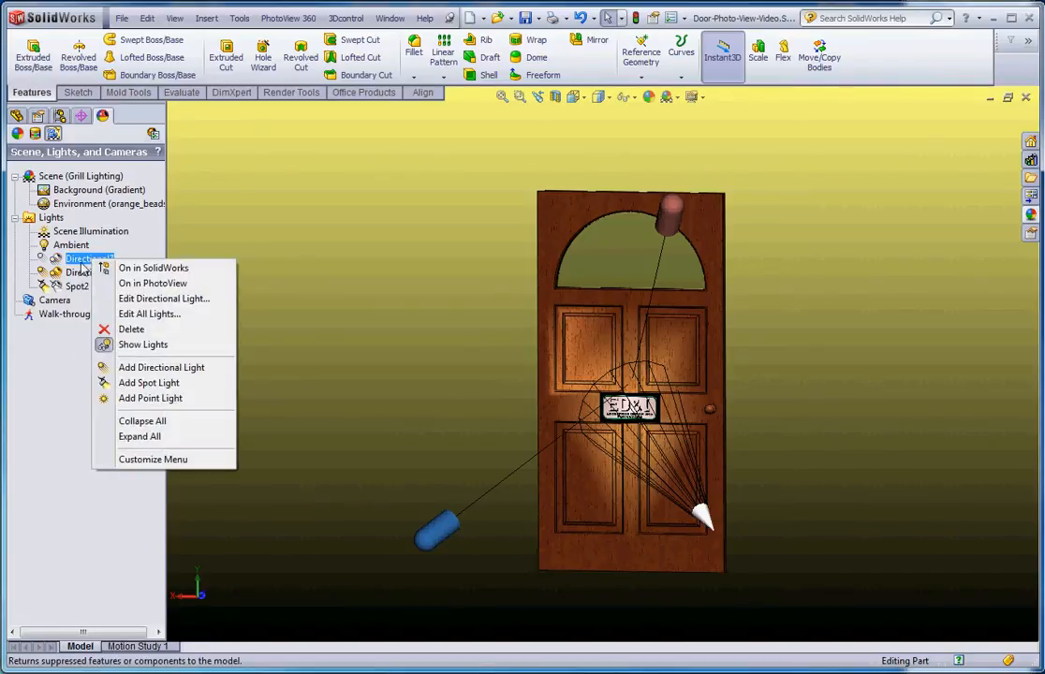
pyautogui.click(154, 268)
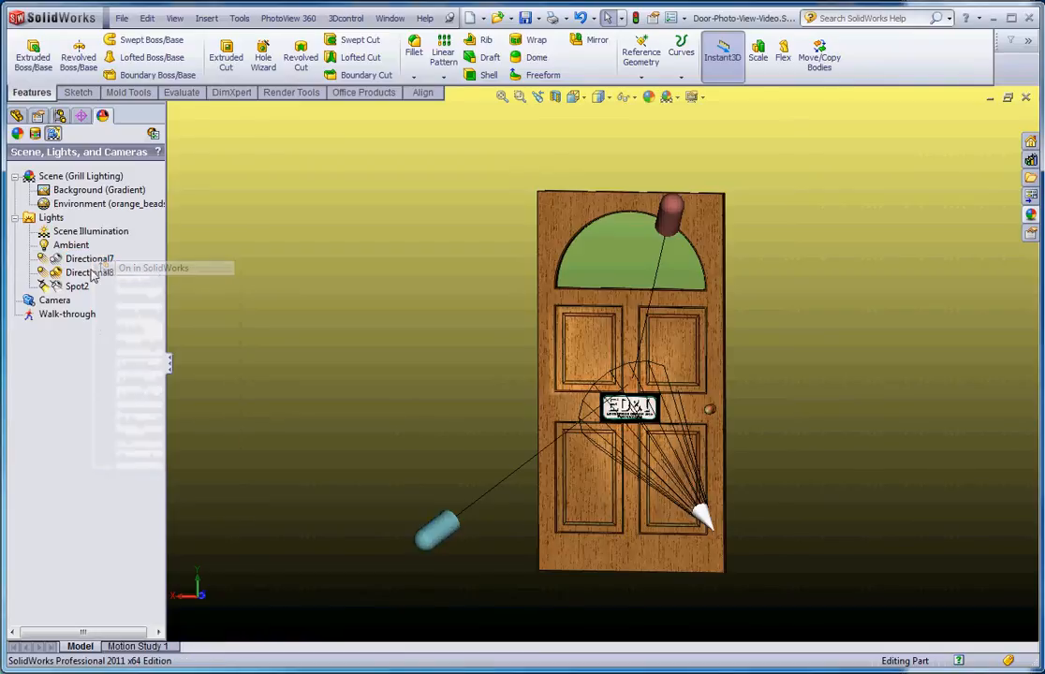
pyautogui.rightClick(89, 258)
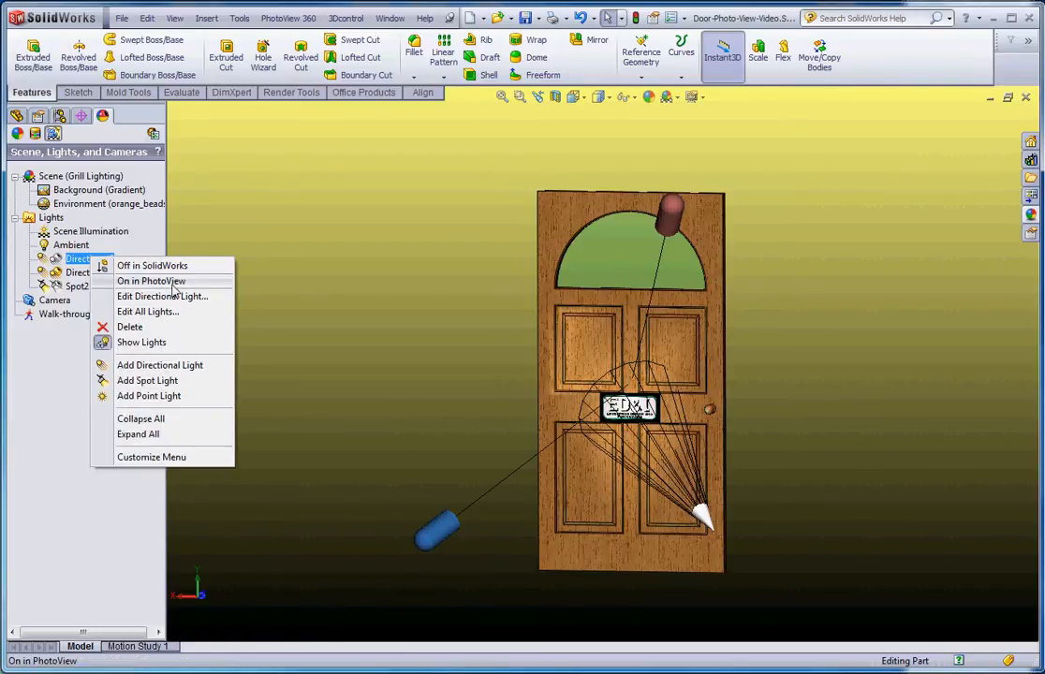
pyautogui.click(149, 281)
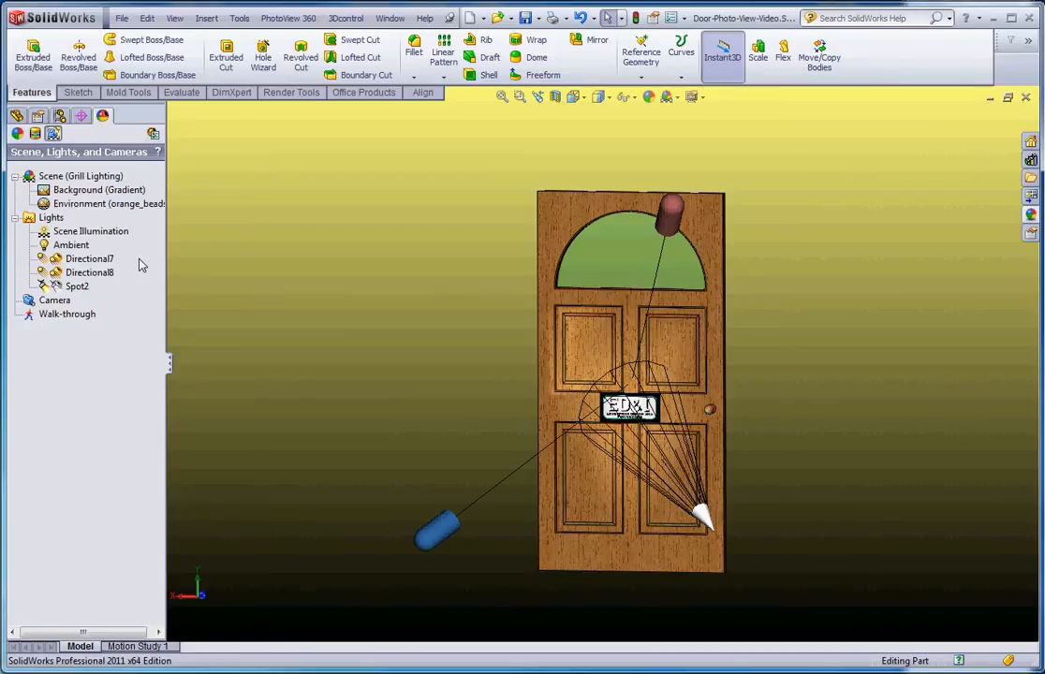
pyautogui.moveTo(119, 273)
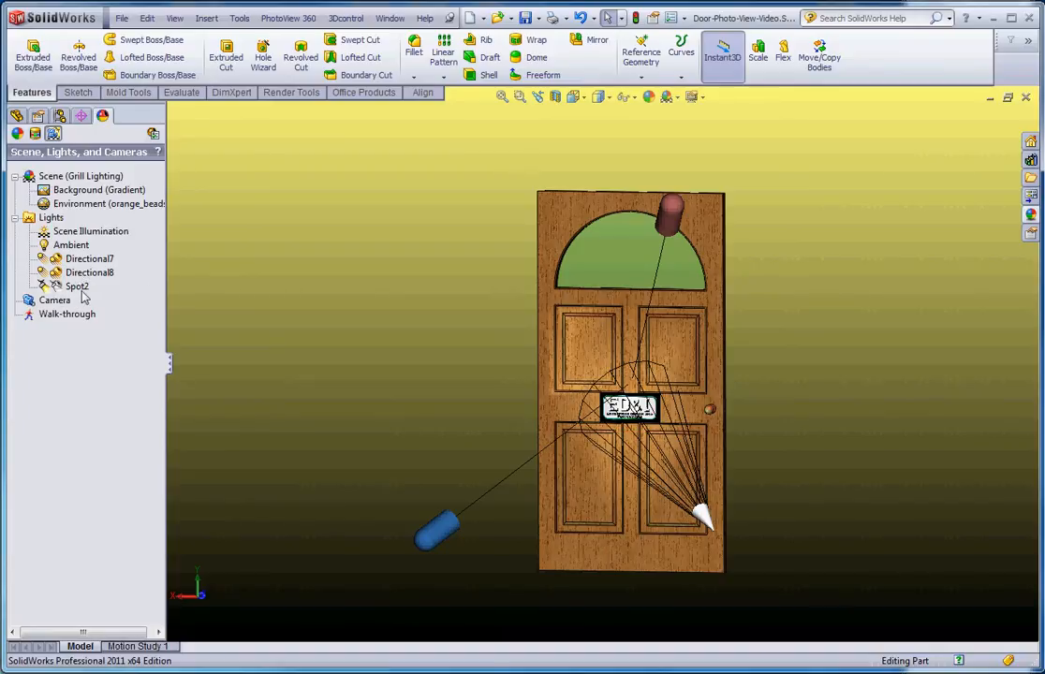
pyautogui.rightClick(76, 284)
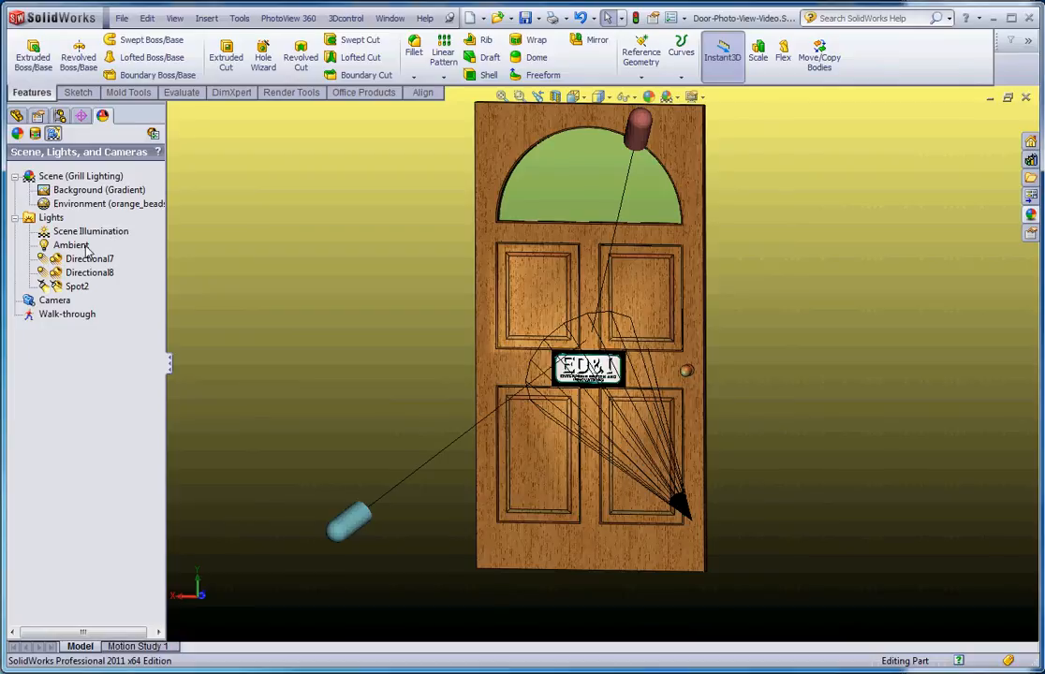
pyautogui.rightClick(71, 243)
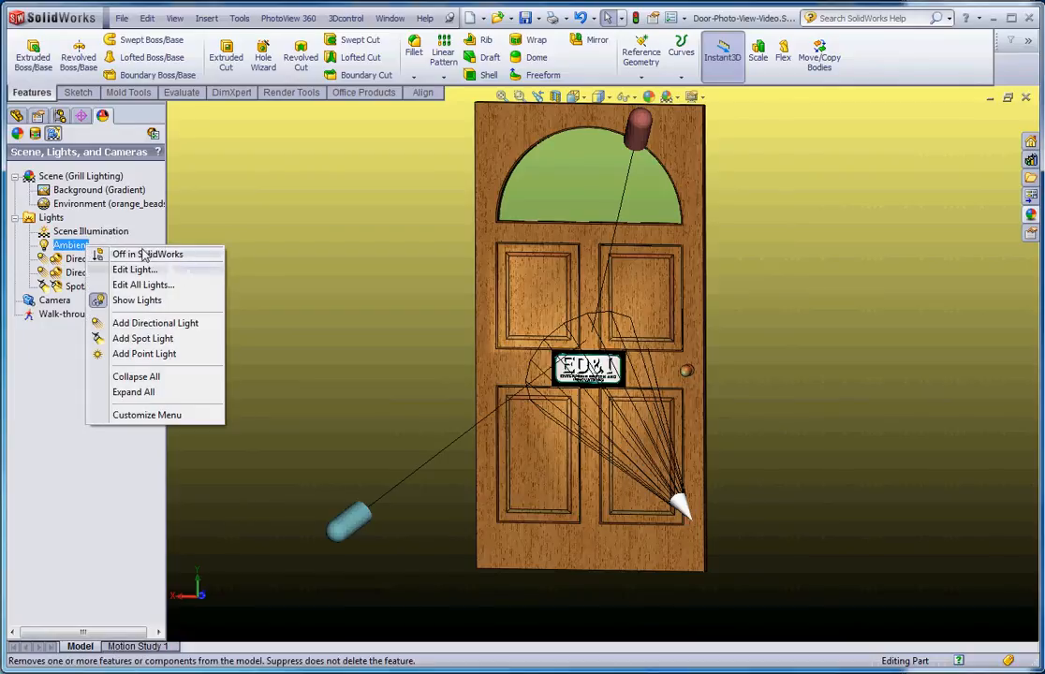
pyautogui.moveTo(150, 259)
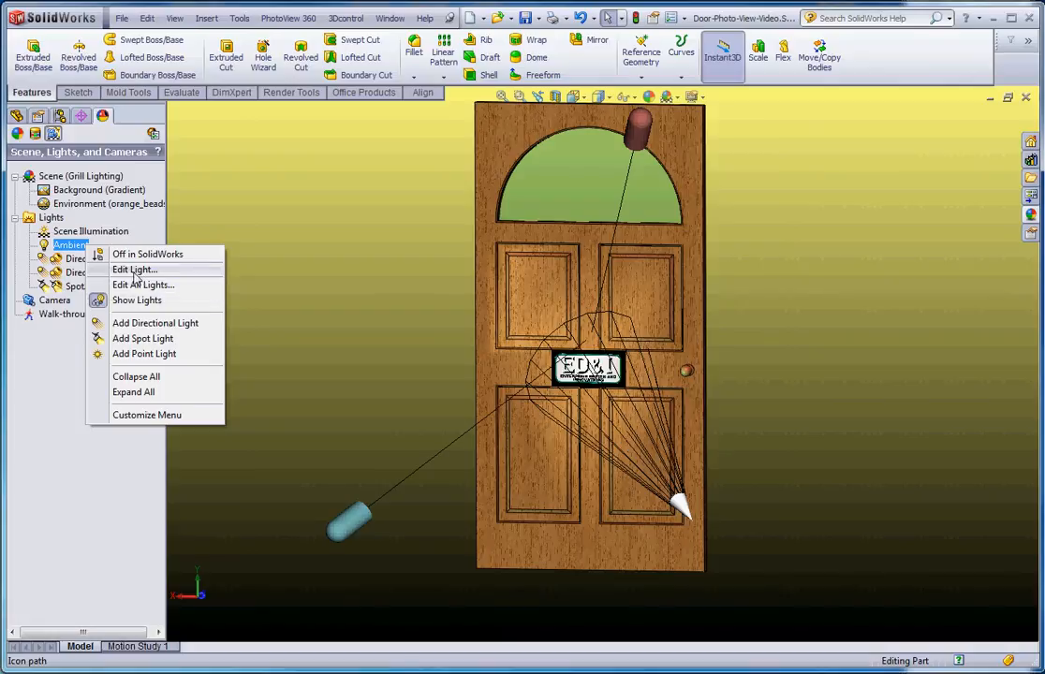
pyautogui.click(134, 270)
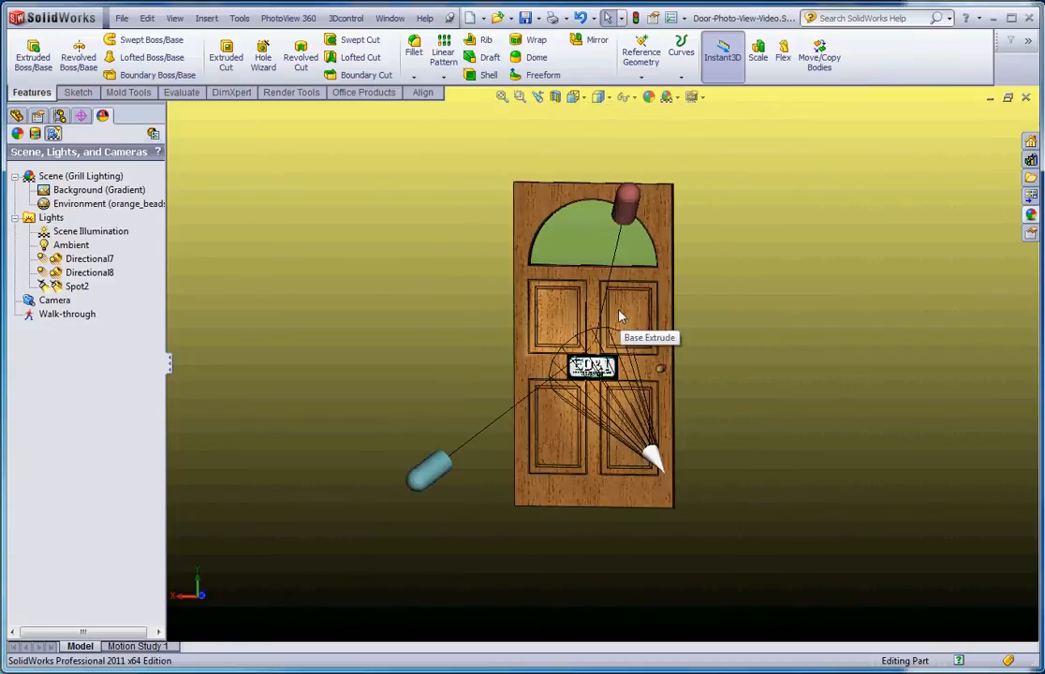
pyautogui.click(288, 19)
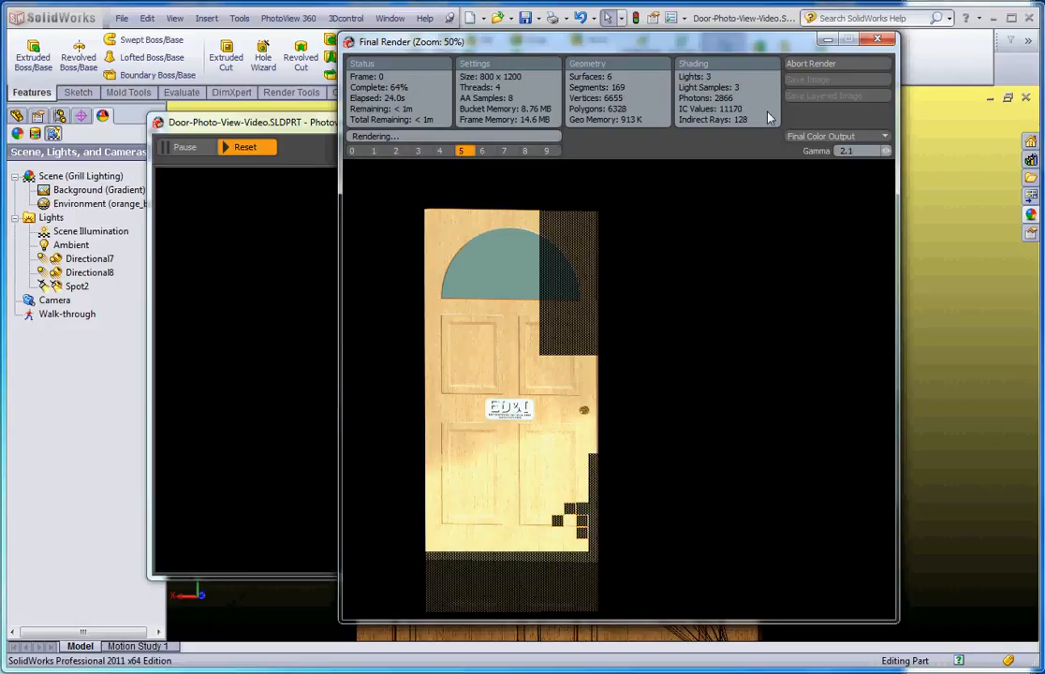
pyautogui.moveTo(865, 20)
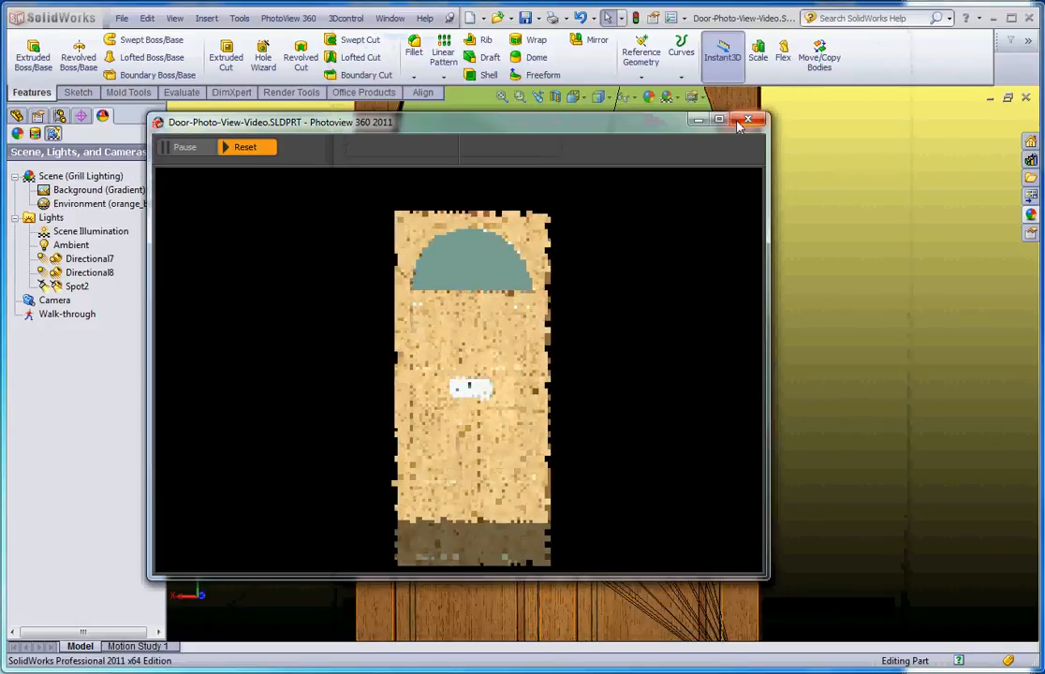
pyautogui.click(749, 120)
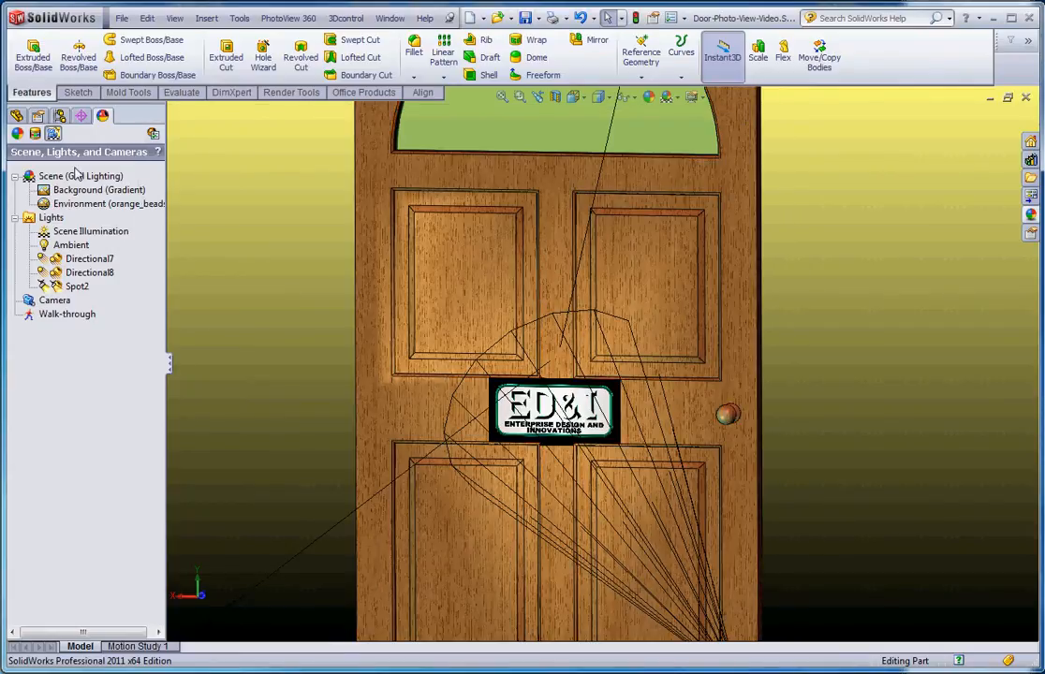
# Step: Raise Directional7's PhotoView brightness slider to 5.7 W/m²
pyautogui.rightClick(84, 259)
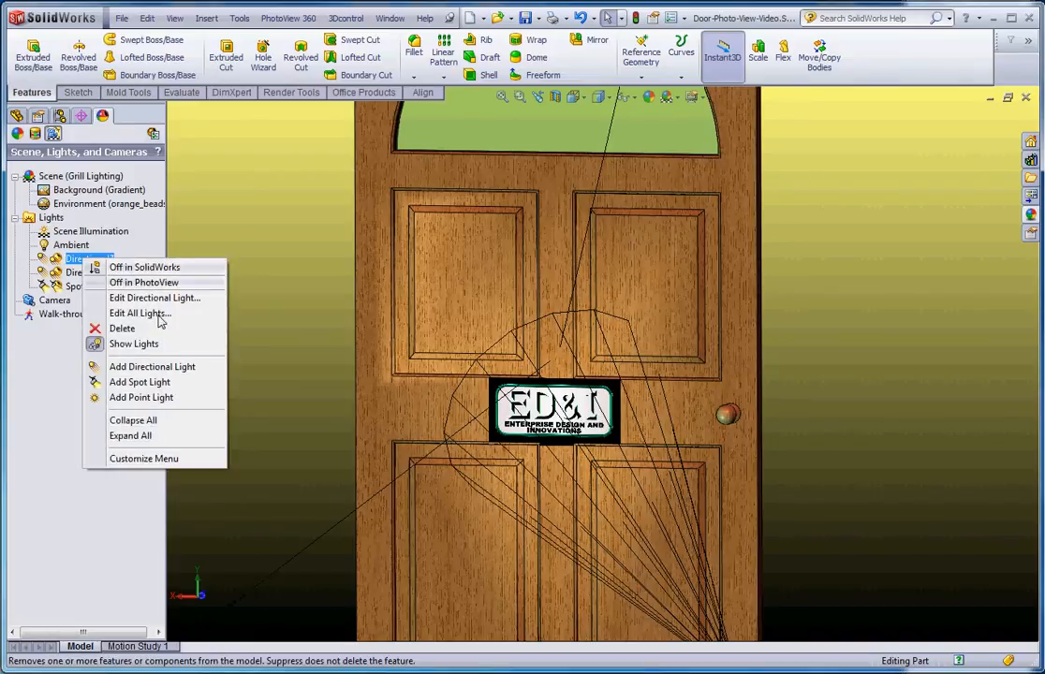
pyautogui.moveTo(155, 298)
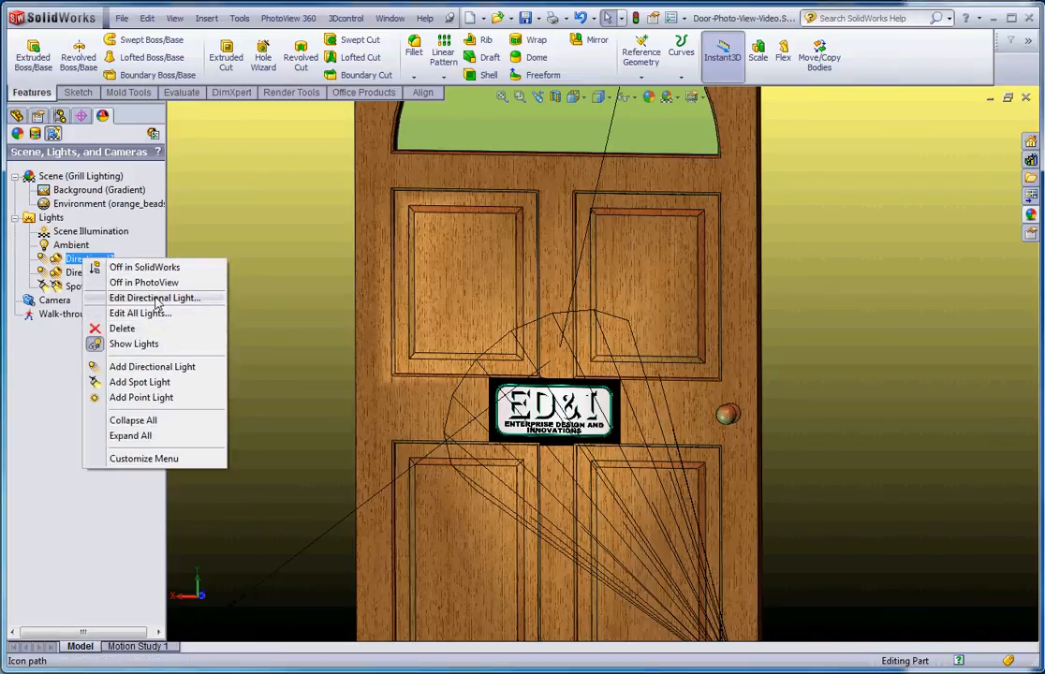
pyautogui.click(155, 298)
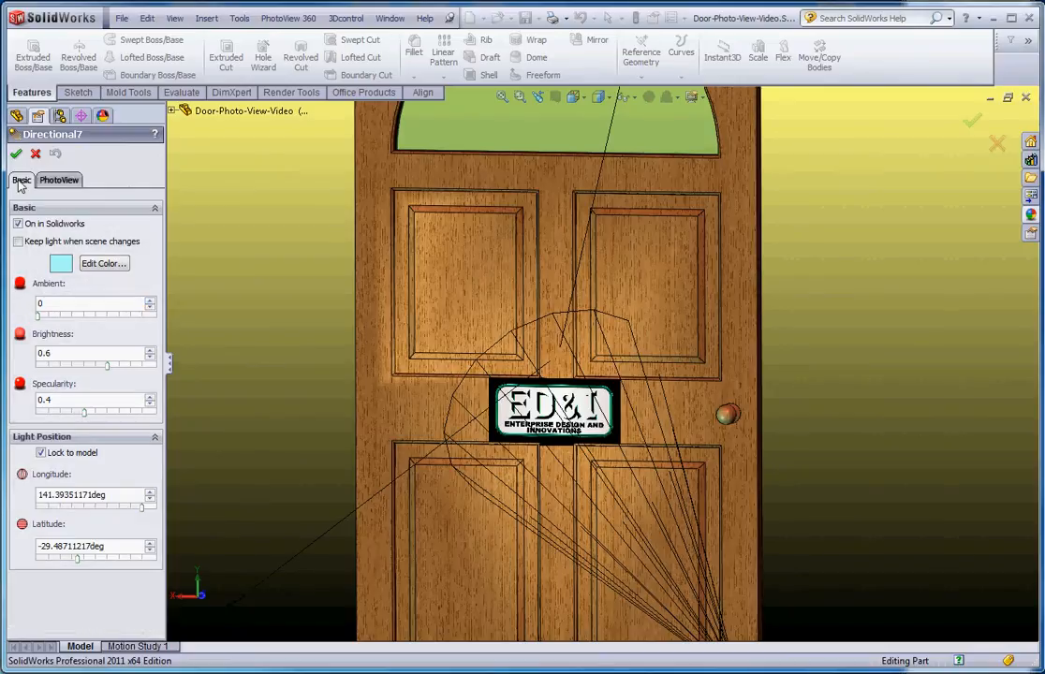
pyautogui.moveTo(23, 180)
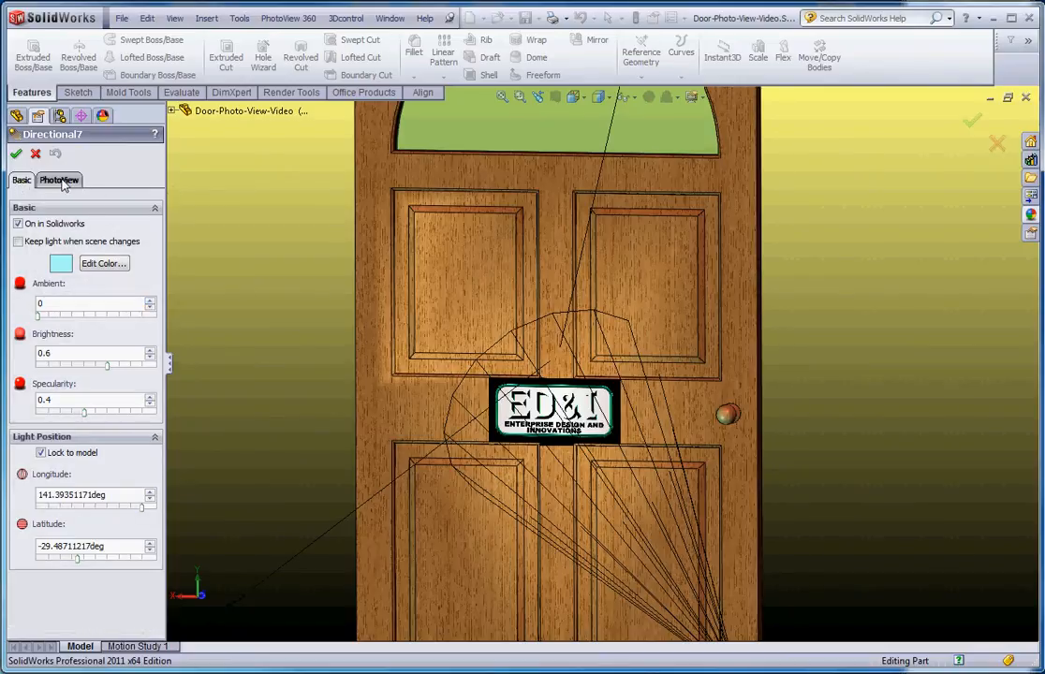
pyautogui.click(60, 180)
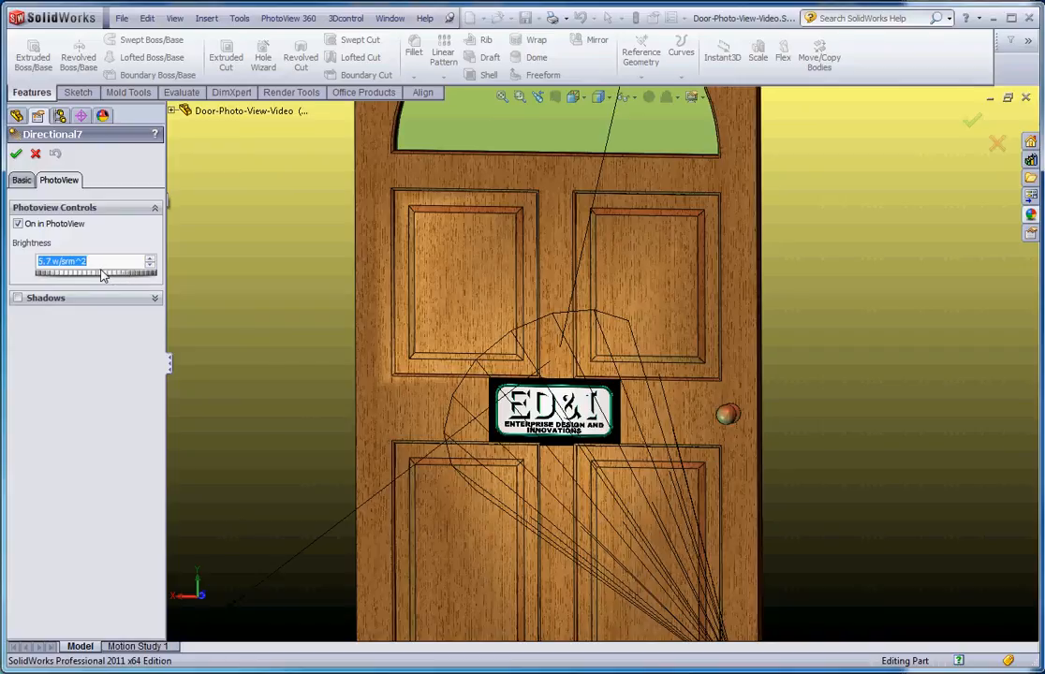
pyautogui.moveTo(120, 283)
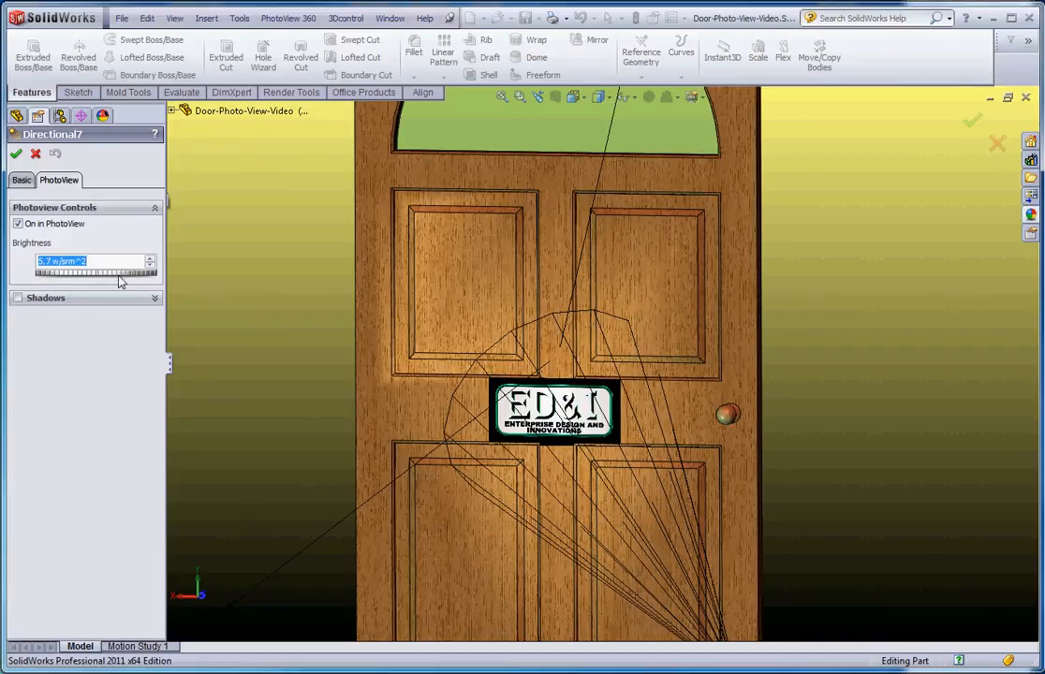
pyautogui.moveTo(109, 277)
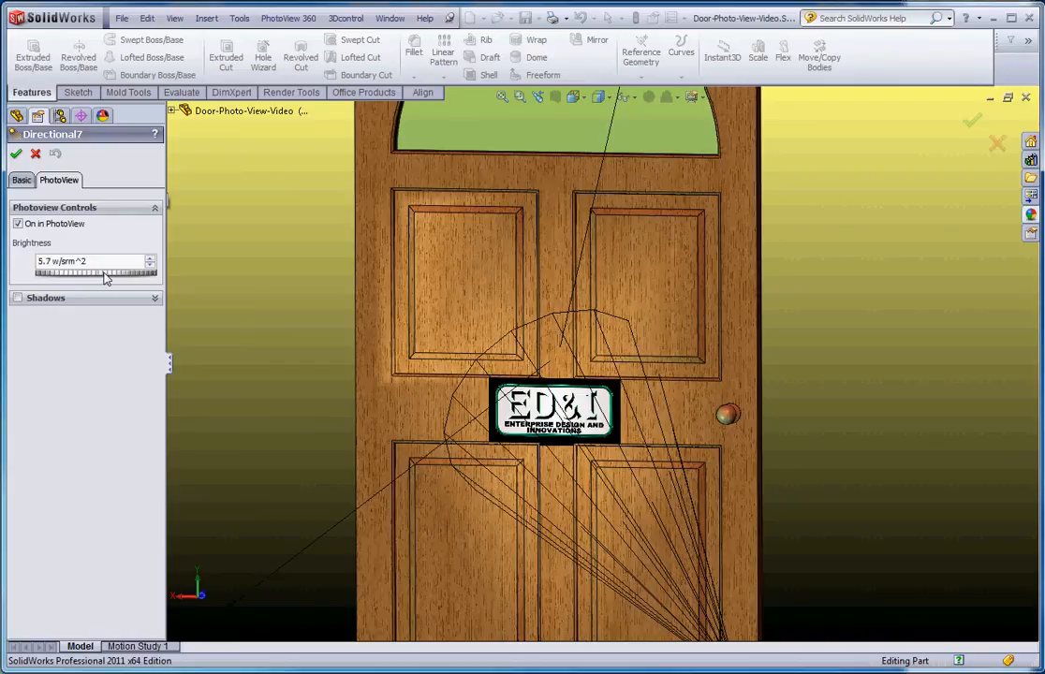
pyautogui.moveTo(104, 274); pyautogui.dragTo(79, 274)
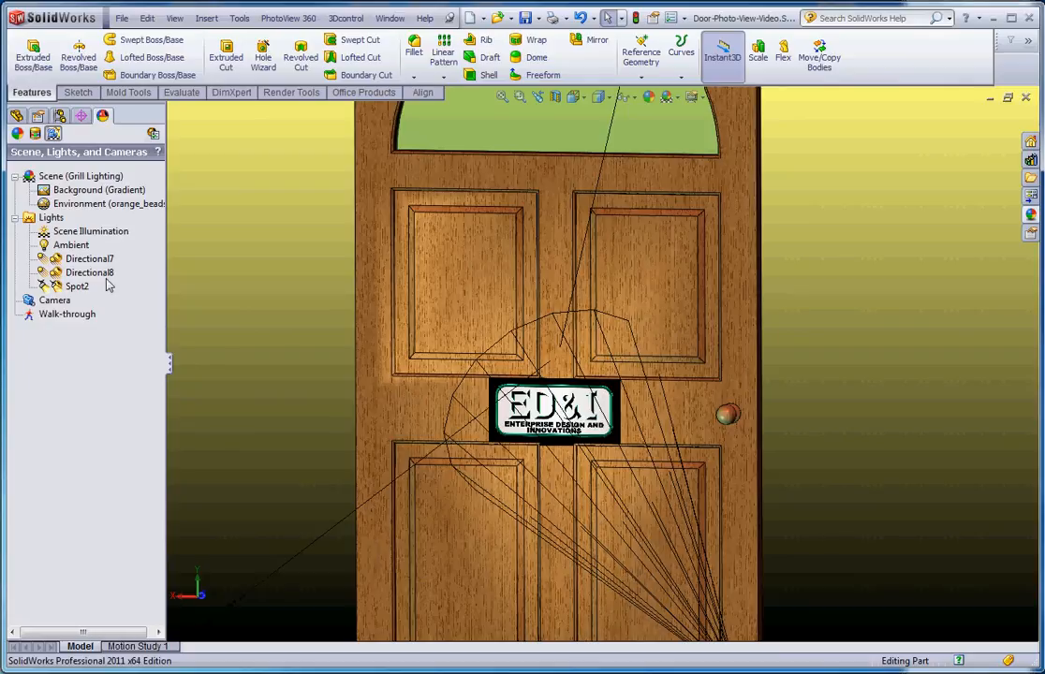
# Step: Edit Directional8 and show its PhotoView brightness settings
pyautogui.rightClick(89, 273)
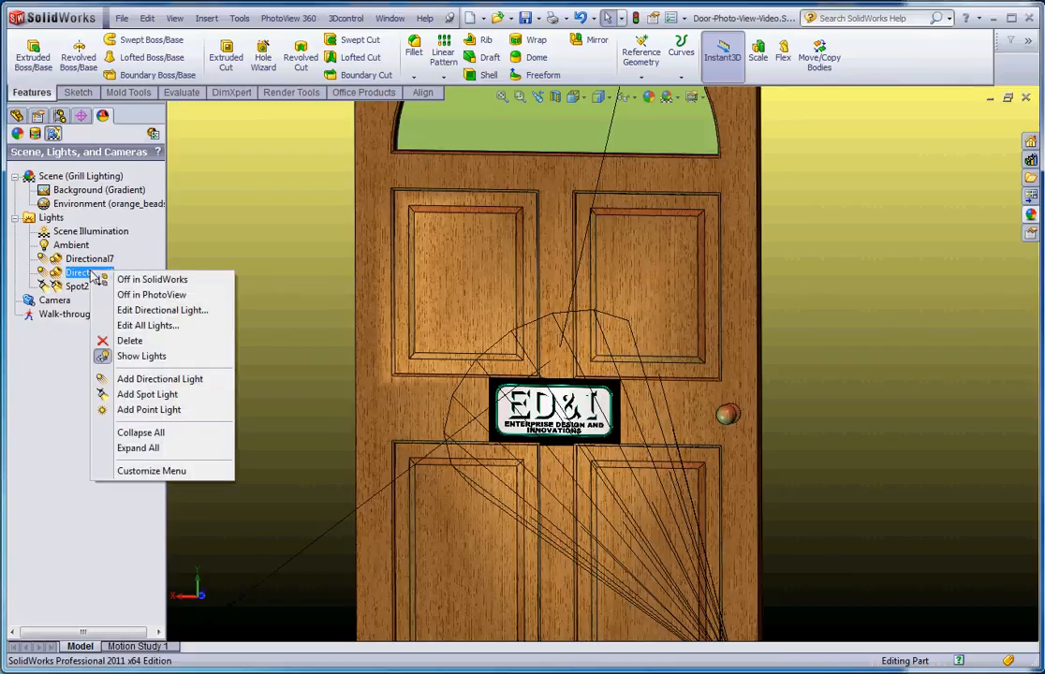
pyautogui.click(161, 310)
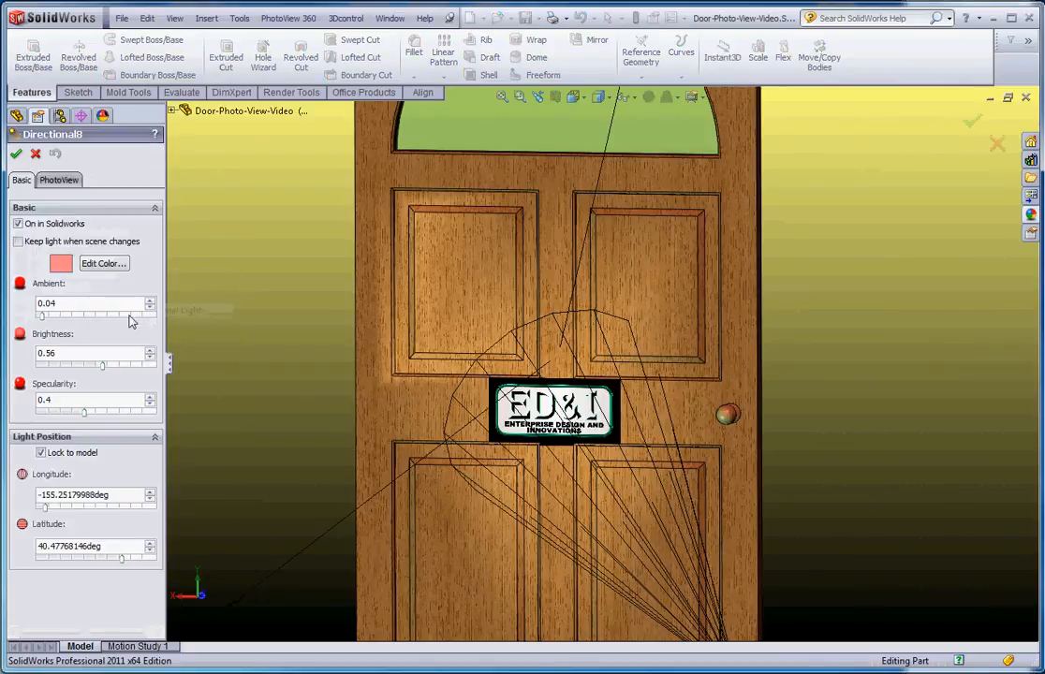
pyautogui.click(58, 180)
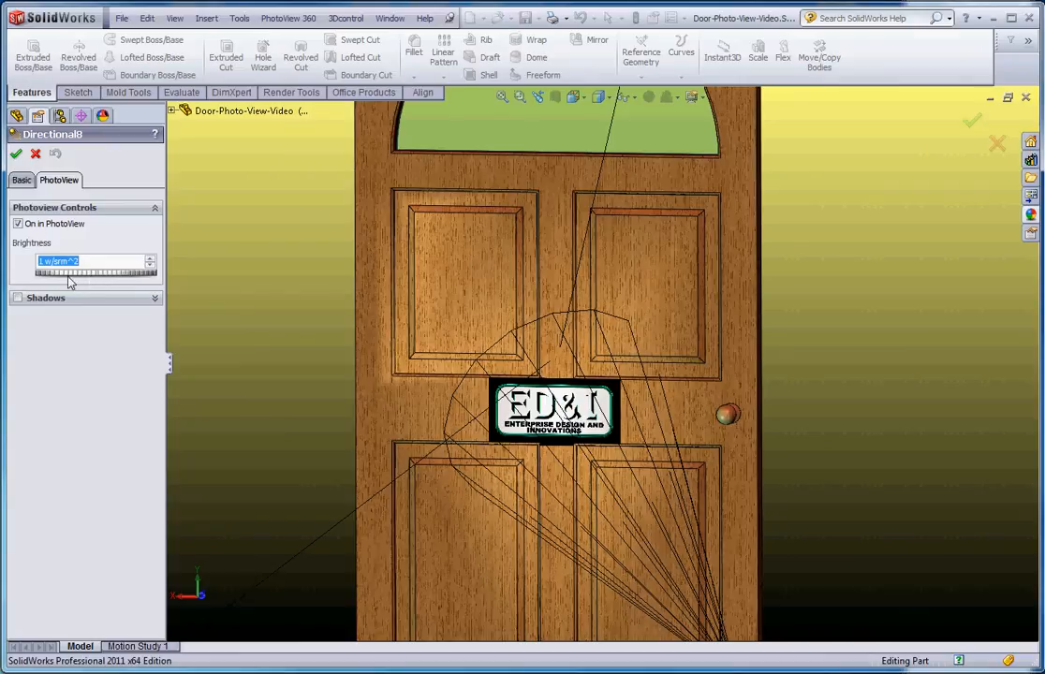
pyautogui.moveTo(15, 154)
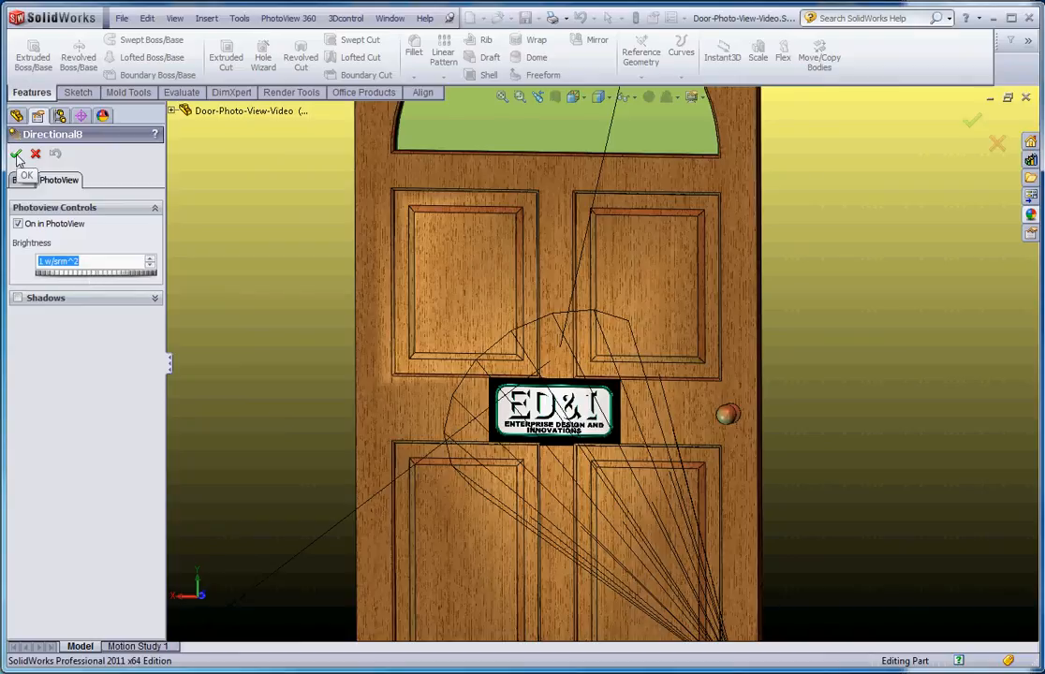
# Step: Bring up the options for the Spot2 spotlight
pyautogui.rightClick(79, 285)
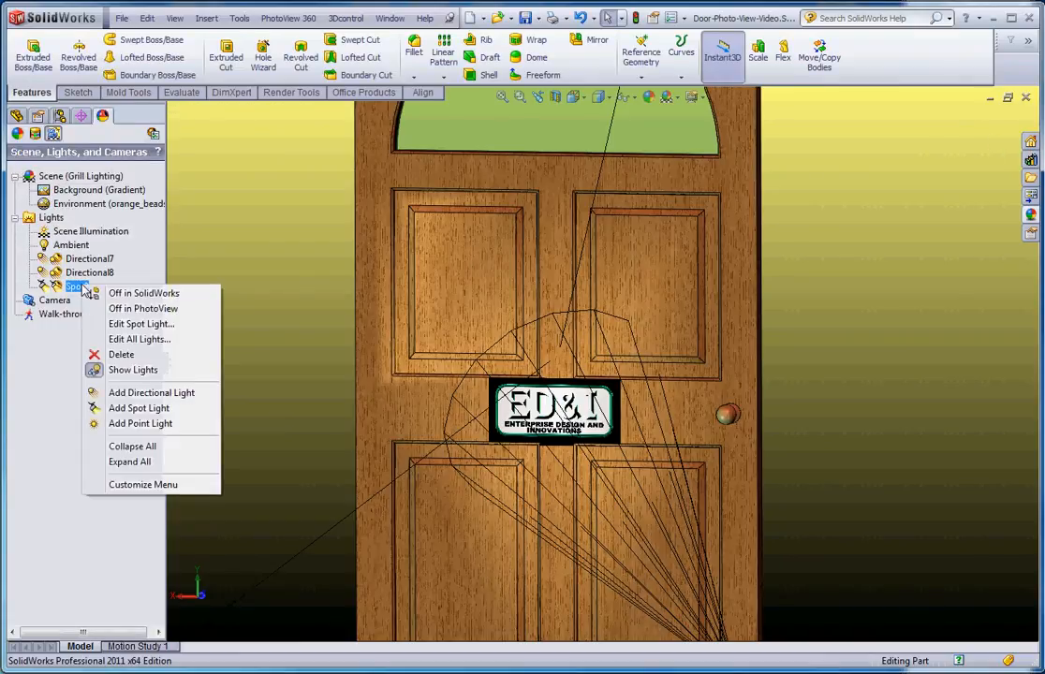
pyautogui.moveTo(143, 307)
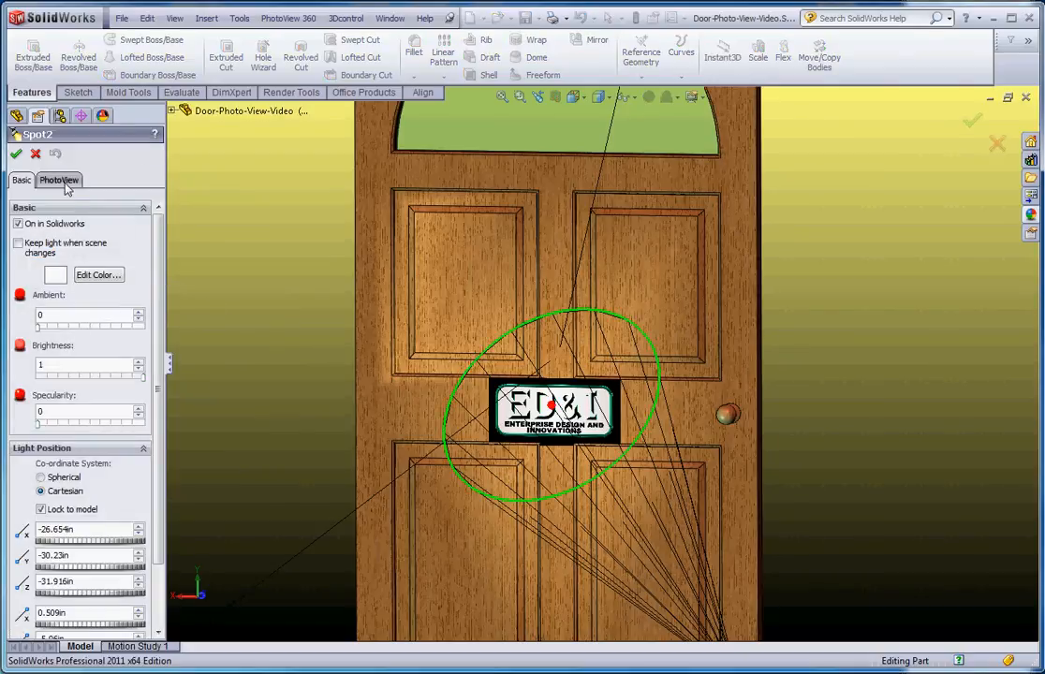
# Step: Enter the Spot2 soft edge angle in its PhotoView settings (2.9 W/m² brightness)
pyautogui.click(60, 180)
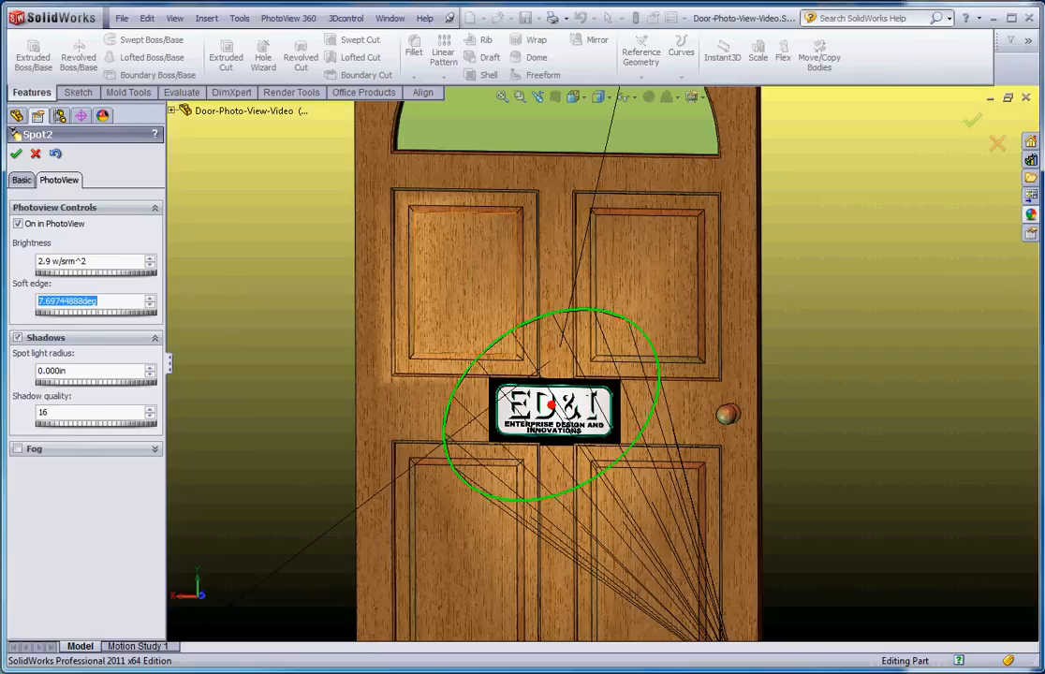
pyautogui.write('5.00000000deg')
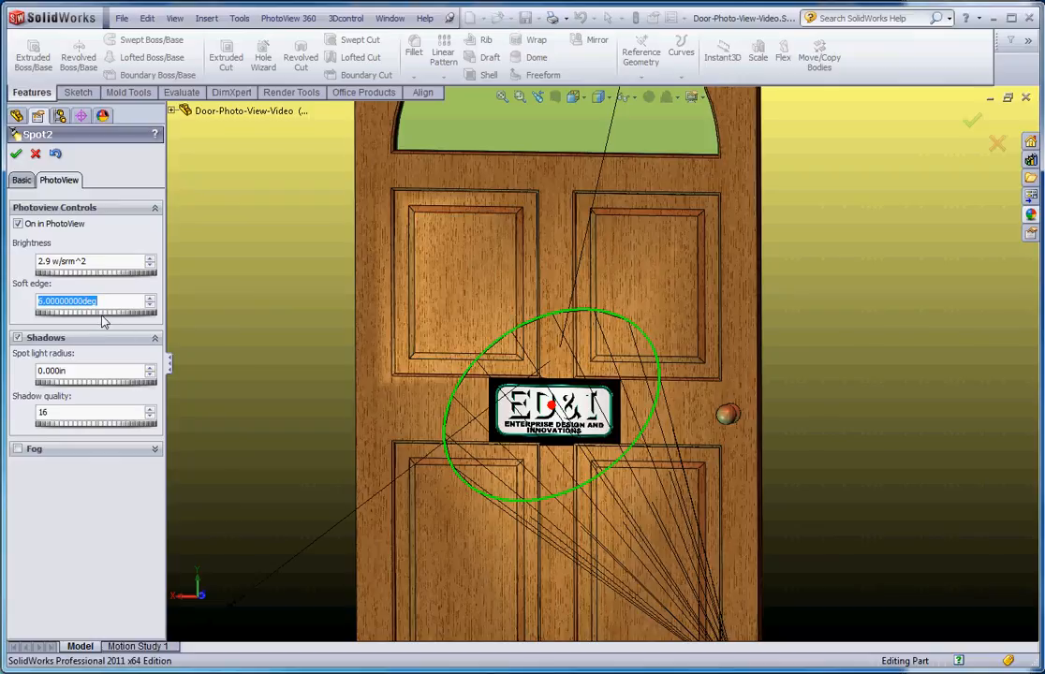
pyautogui.moveTo(653, 360)
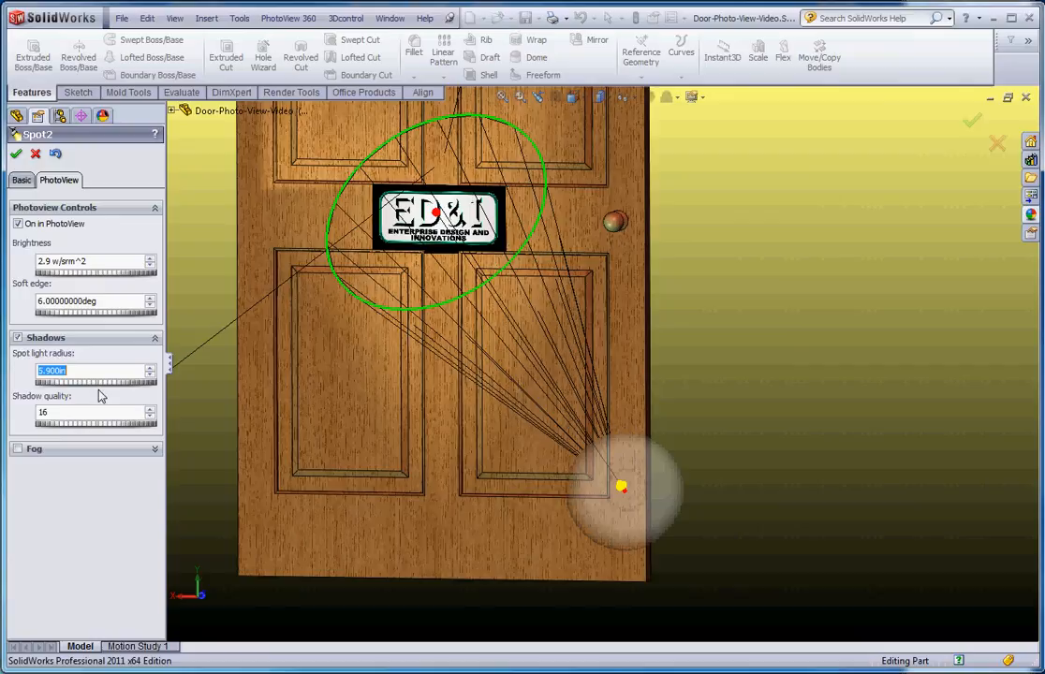
pyautogui.moveTo(787, 458)
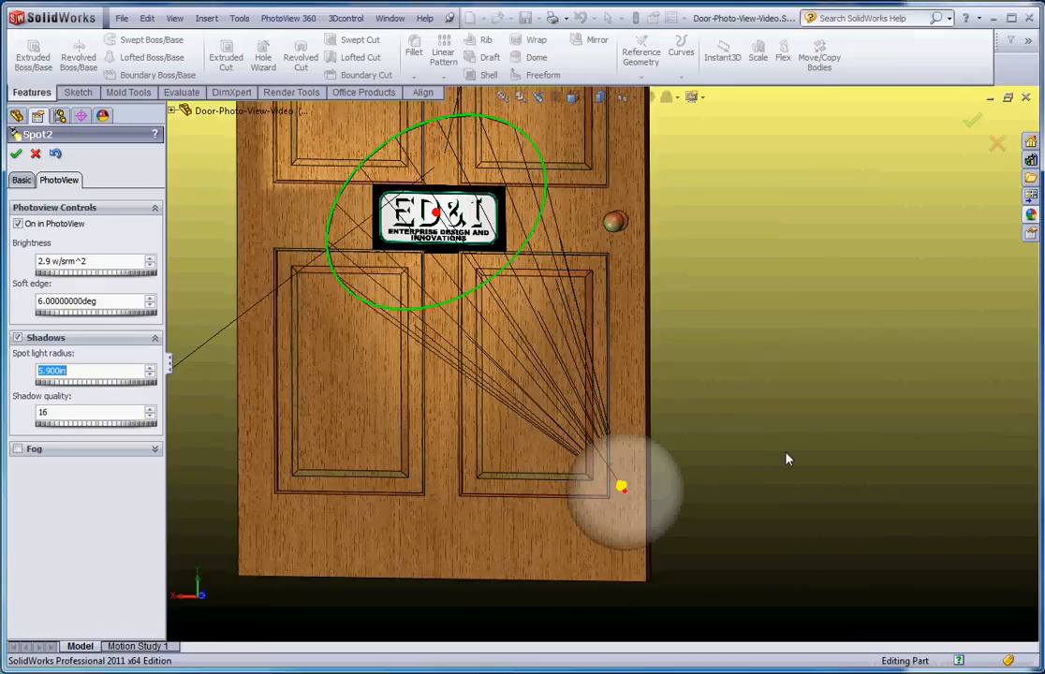
pyautogui.moveTo(110, 387)
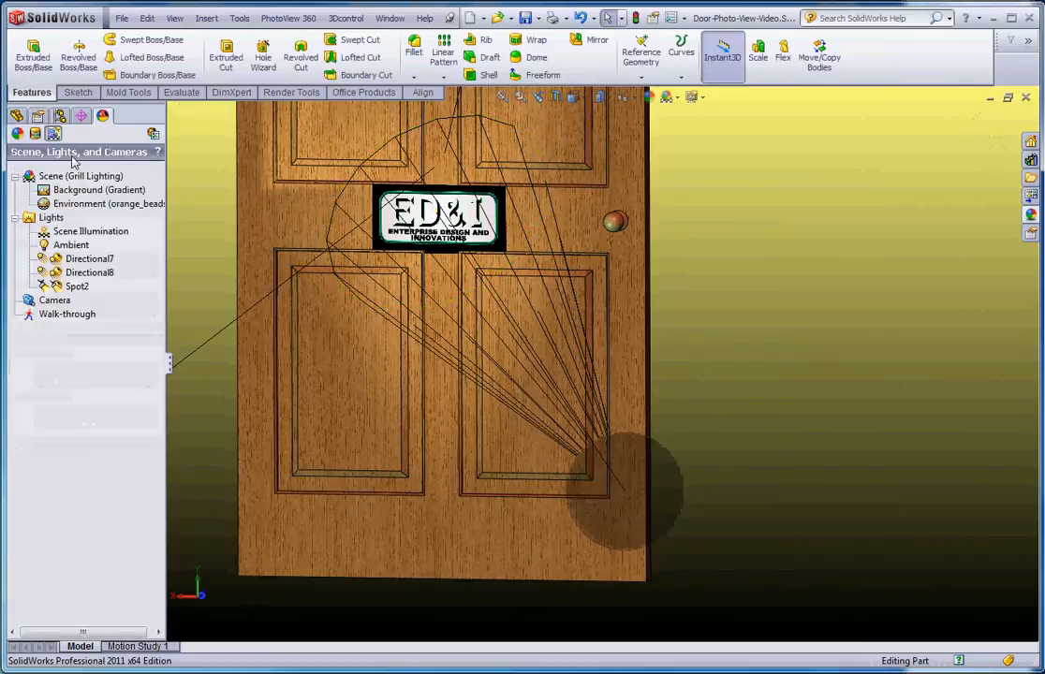
# Step: Launch a PhotoView 360 Final Render of the door
pyautogui.click(288, 19)
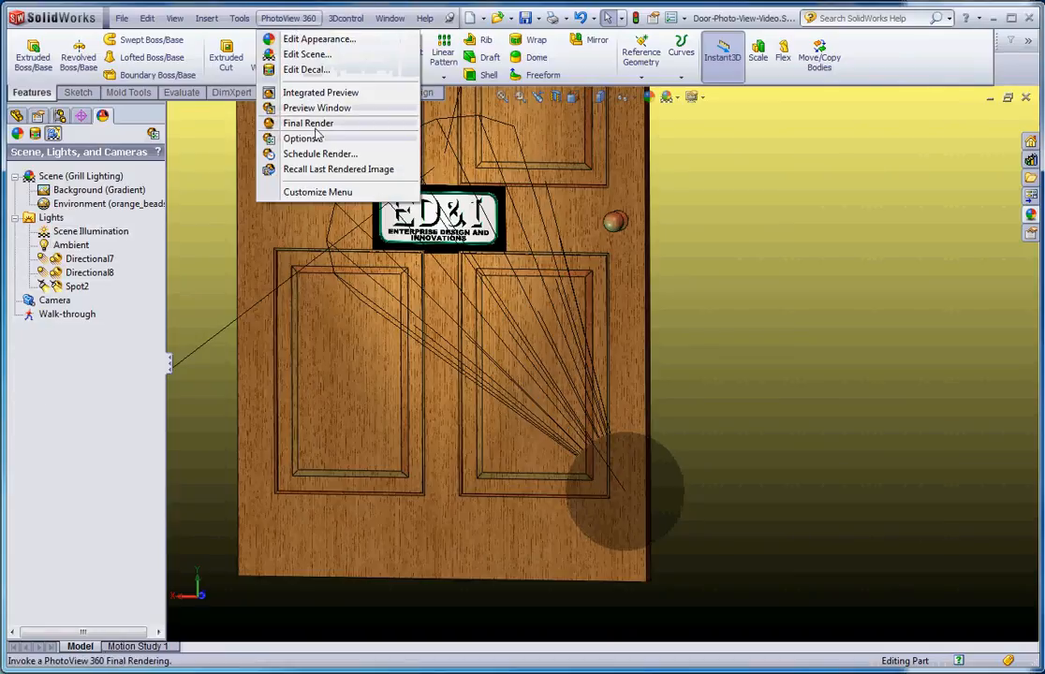
pyautogui.click(307, 124)
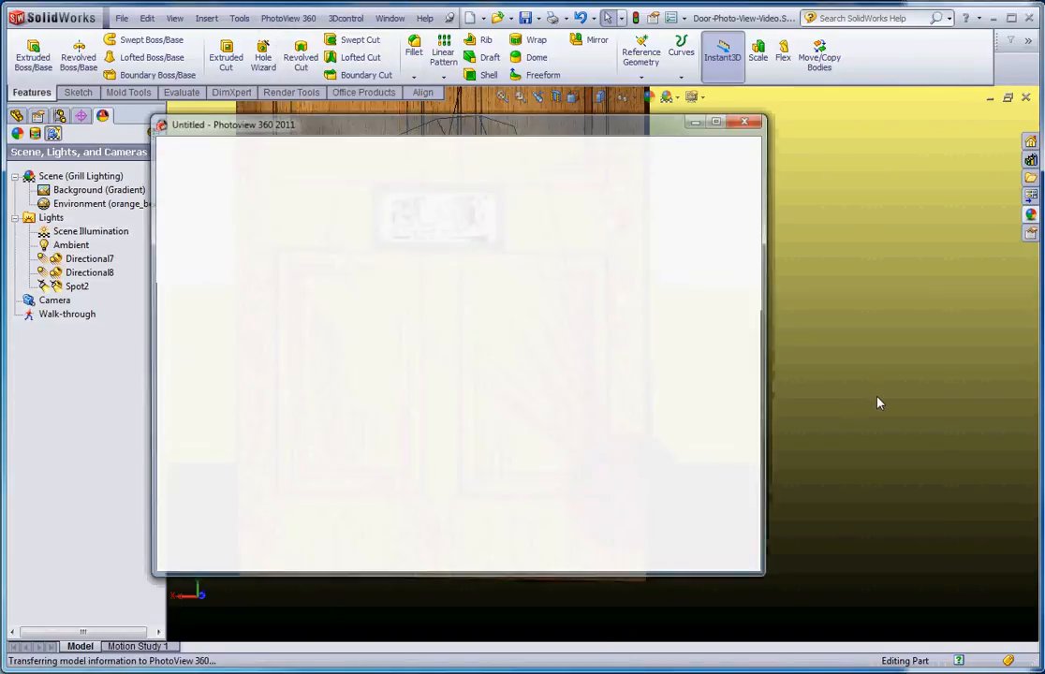